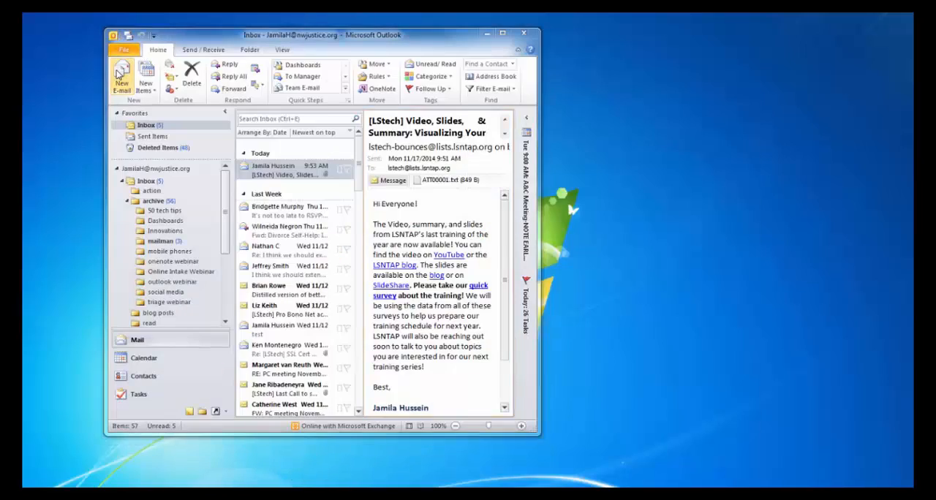
# Start a new email and open the Signatures and Stationery dialog from the Insert tab
pyautogui.click(739, 247)
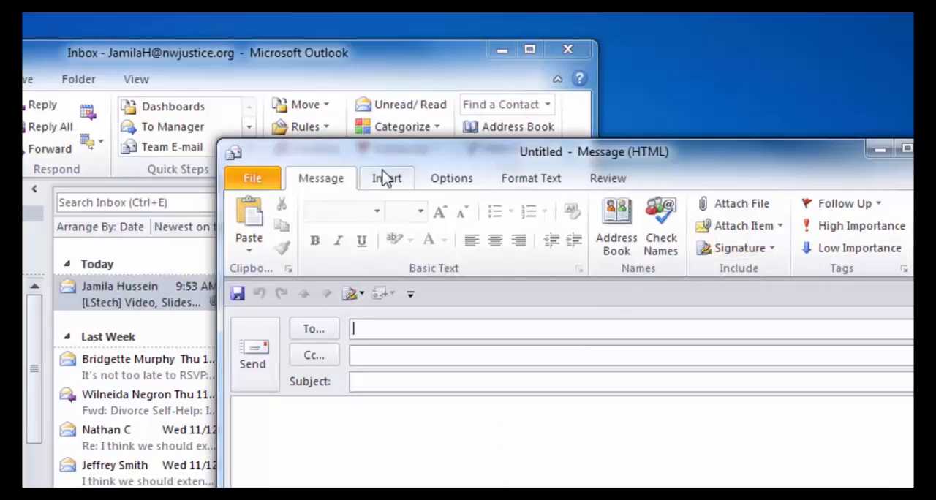
pyautogui.click(387, 178)
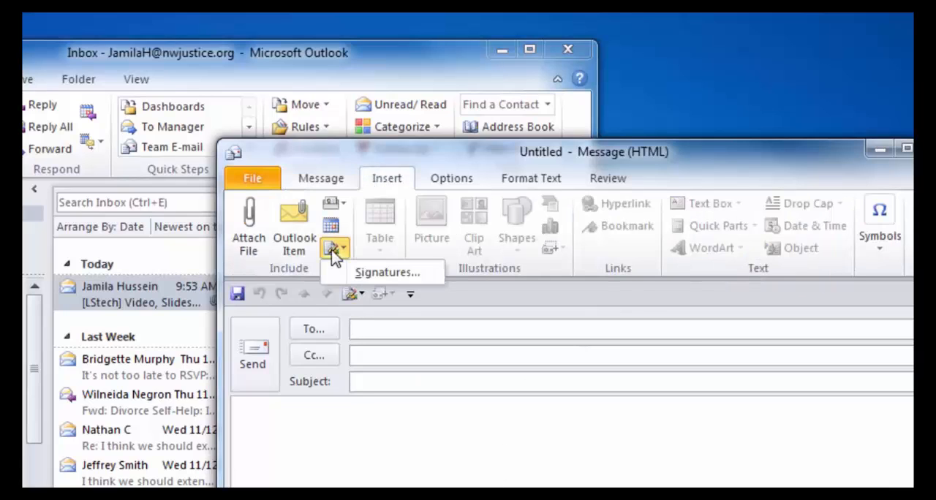
pyautogui.moveTo(386, 272)
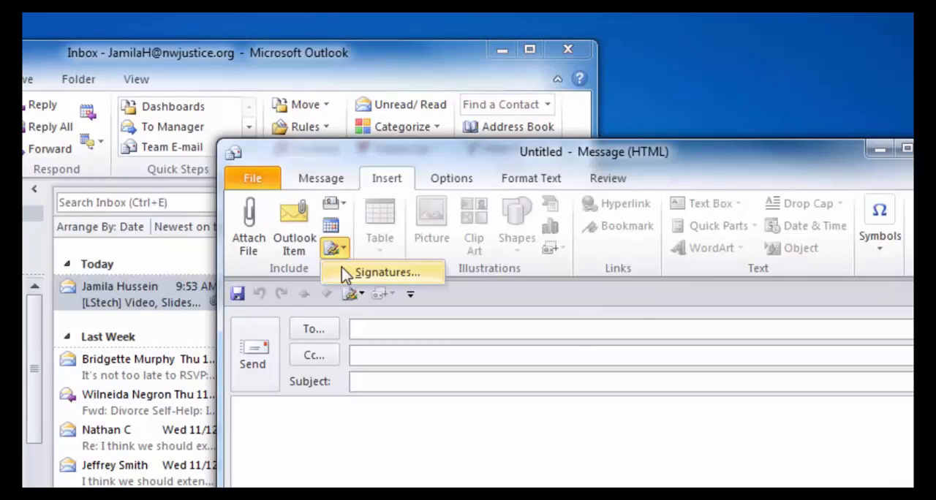
pyautogui.click(387, 272)
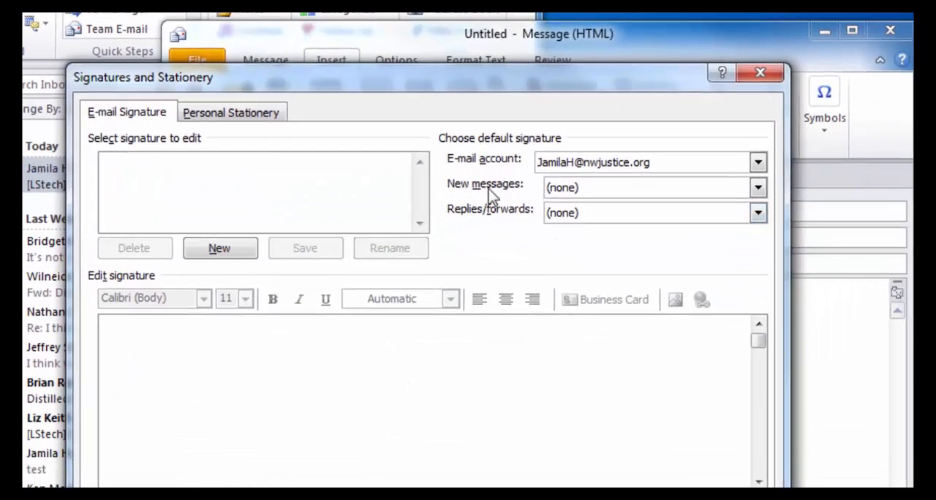
pyautogui.moveTo(527, 230)
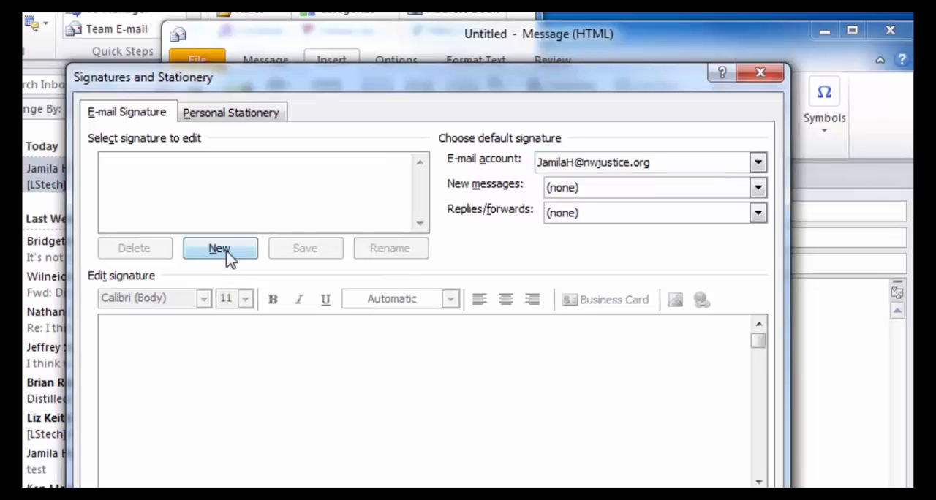
# Create a new signature named 'new emails'
pyautogui.click(219, 248)
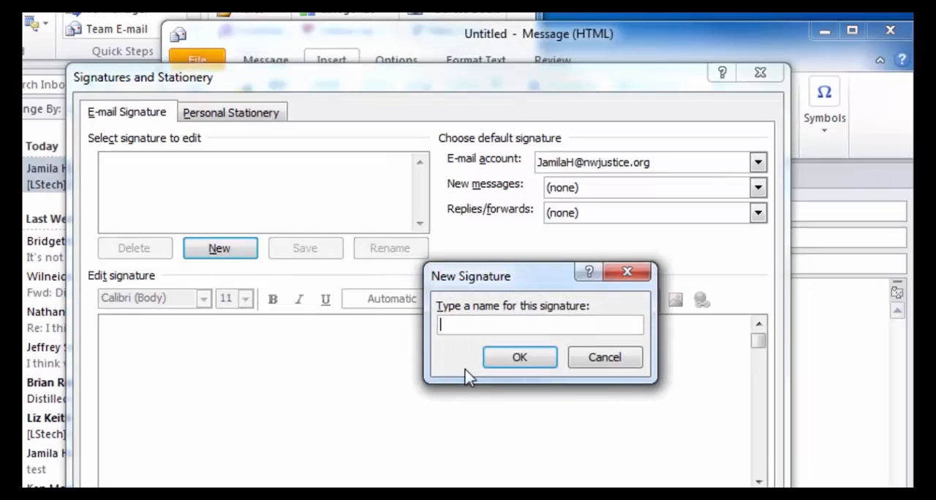
pyautogui.write('new e')
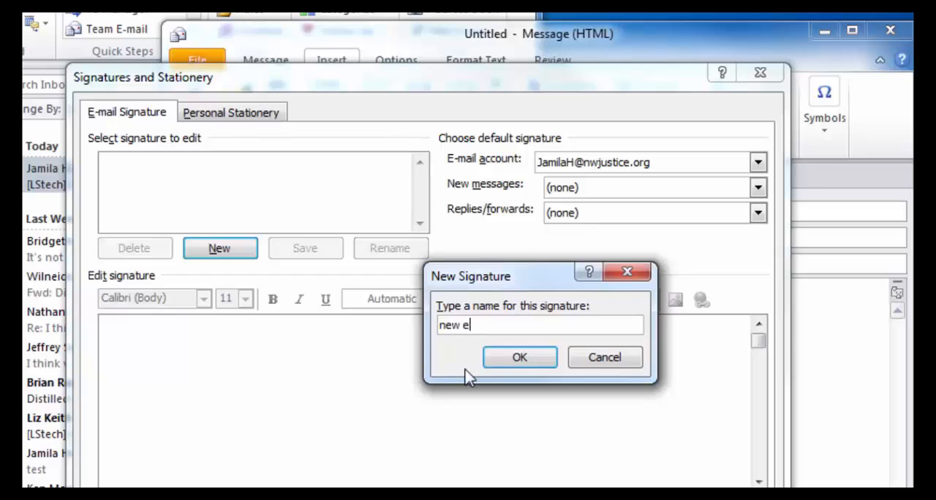
pyautogui.click(519, 357)
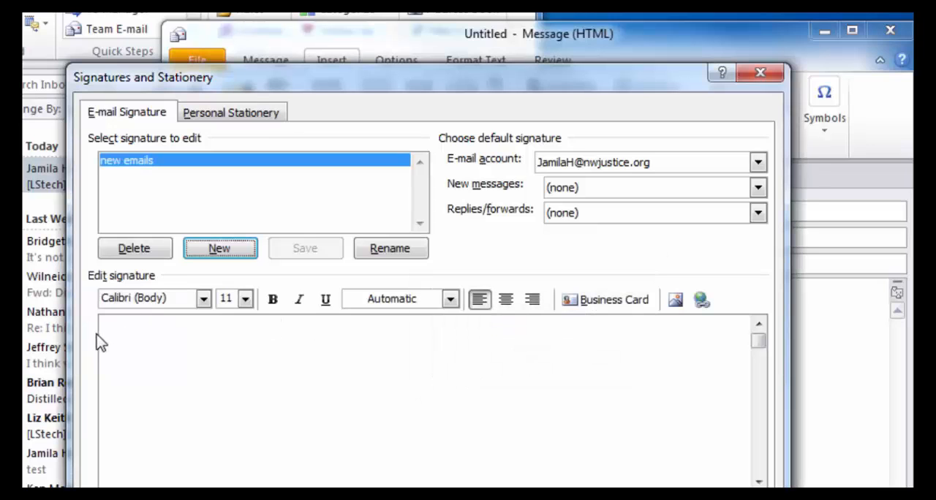
# Enter 'Jamila Hussein', 'LSNTAP Intern' and 'Northwest Justice Project' as the signature text
pyautogui.write('Jamila')
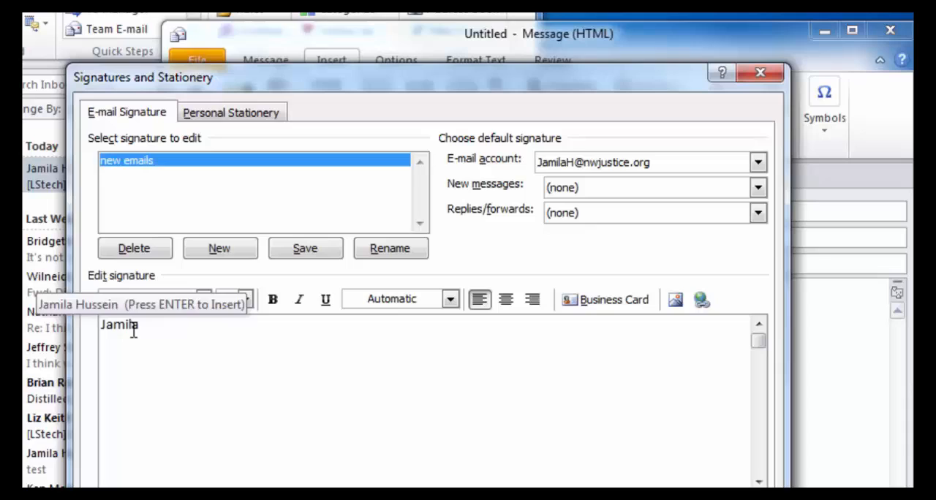
pyautogui.write('Hussein')
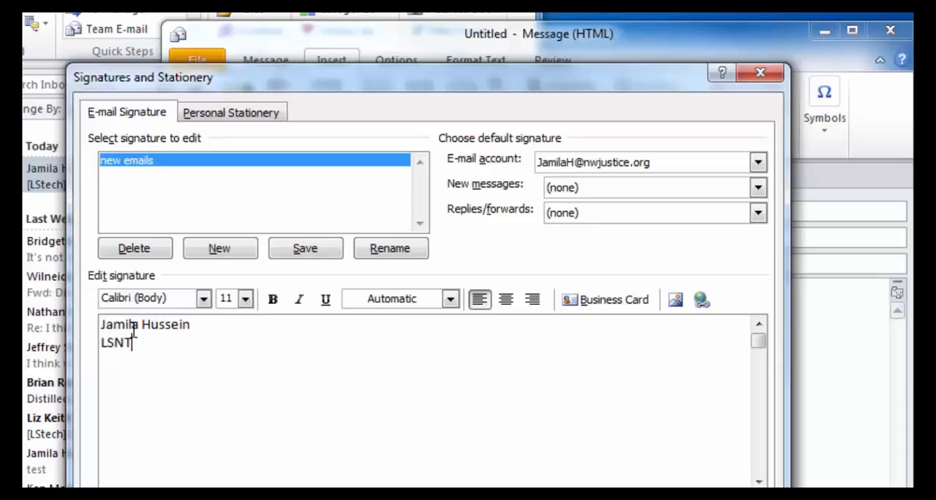
pyautogui.write('AP Intern')
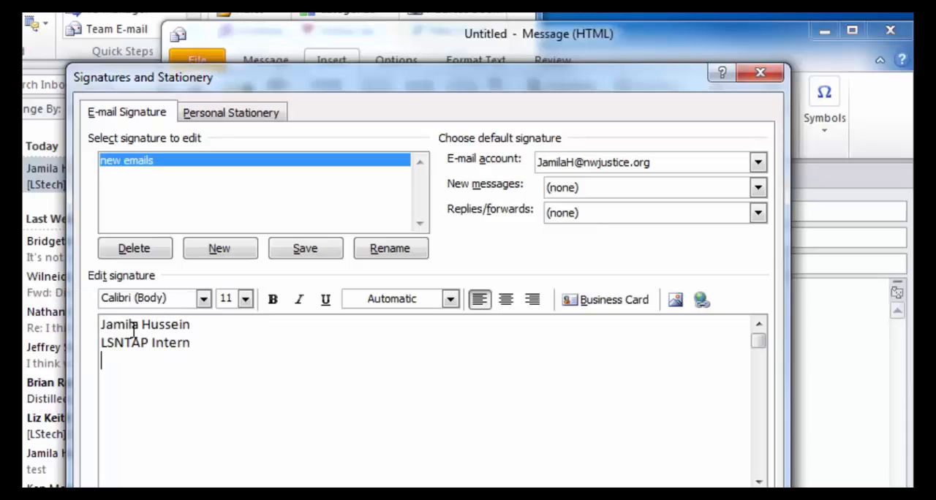
pyautogui.write('Northwest J')
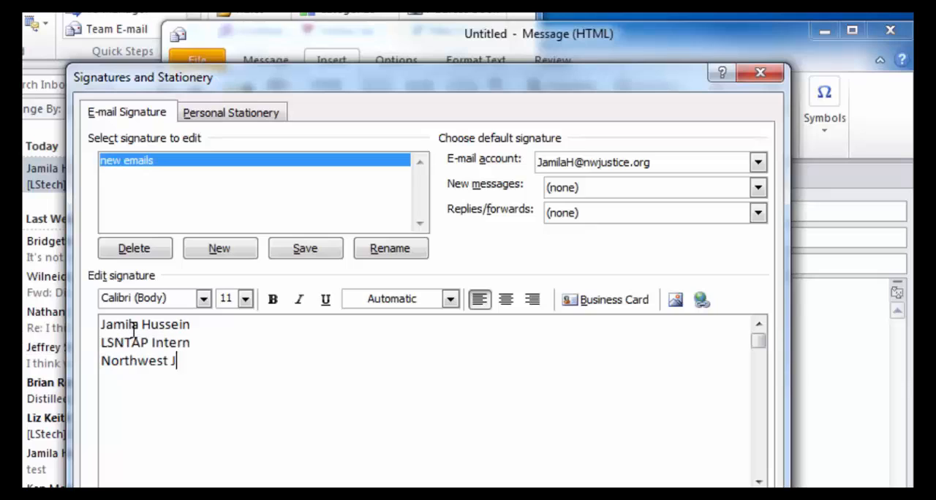
pyautogui.write('ustice Proje')
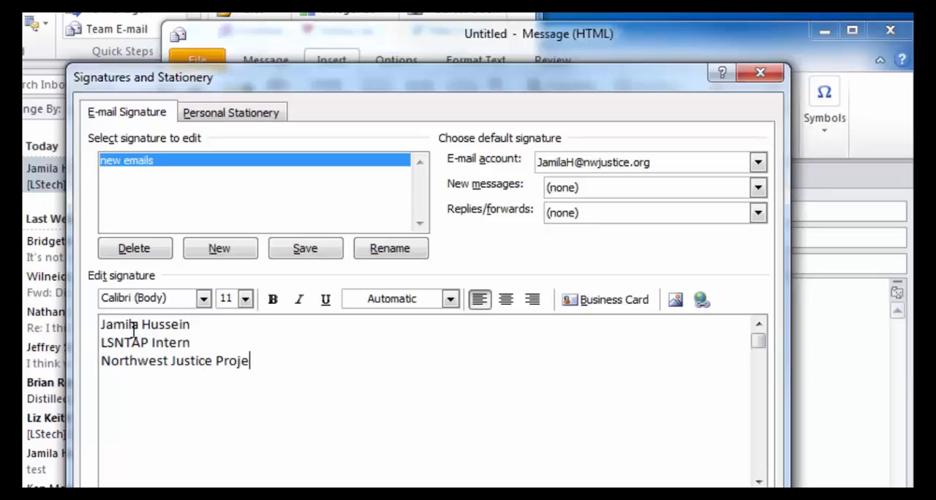
pyautogui.write('ct')
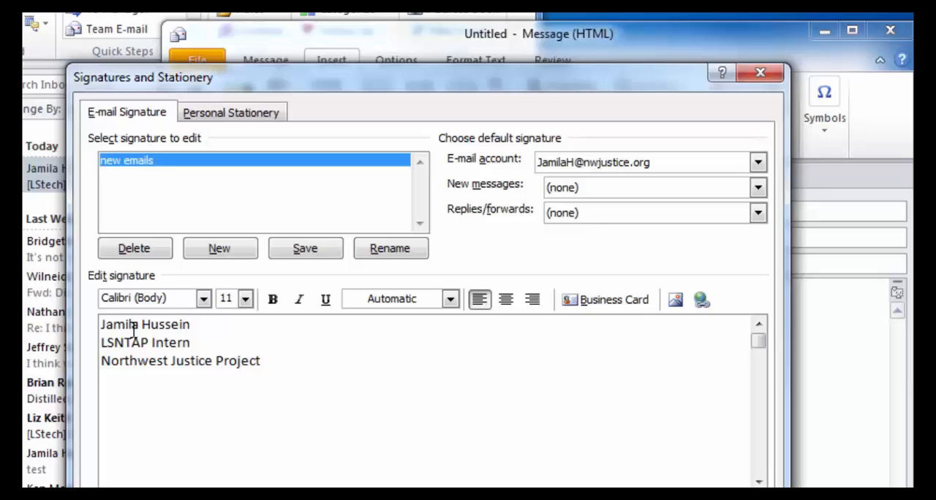
pyautogui.moveTo(219, 282)
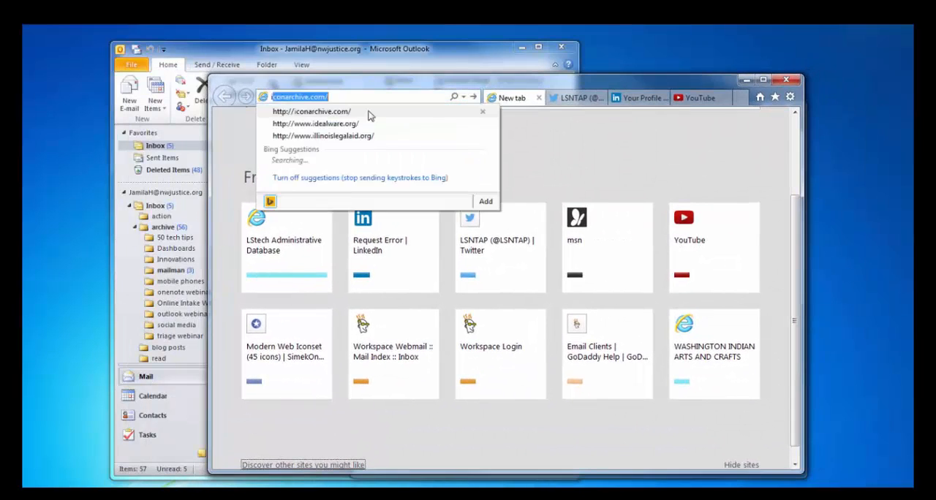
# Go to iconarchive.com and search for 'youtube icon'
pyautogui.write('iconarchive.com/')
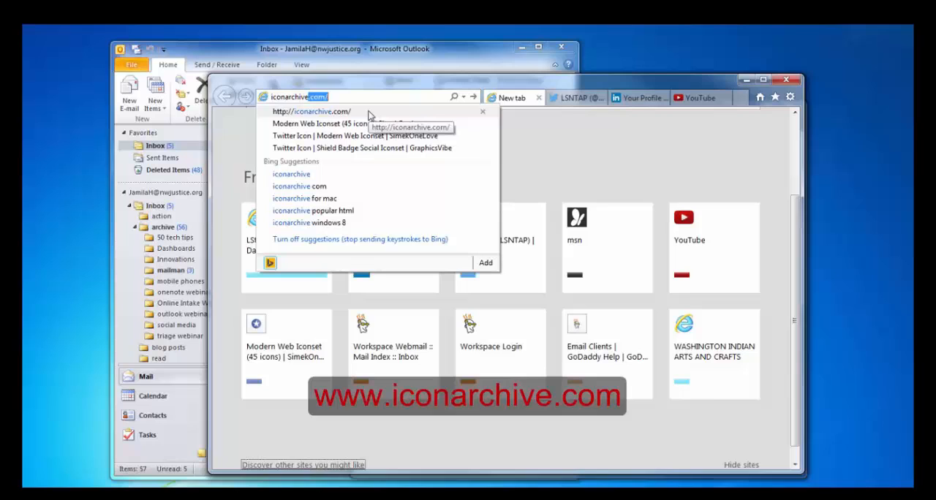
pyautogui.click(311, 111)
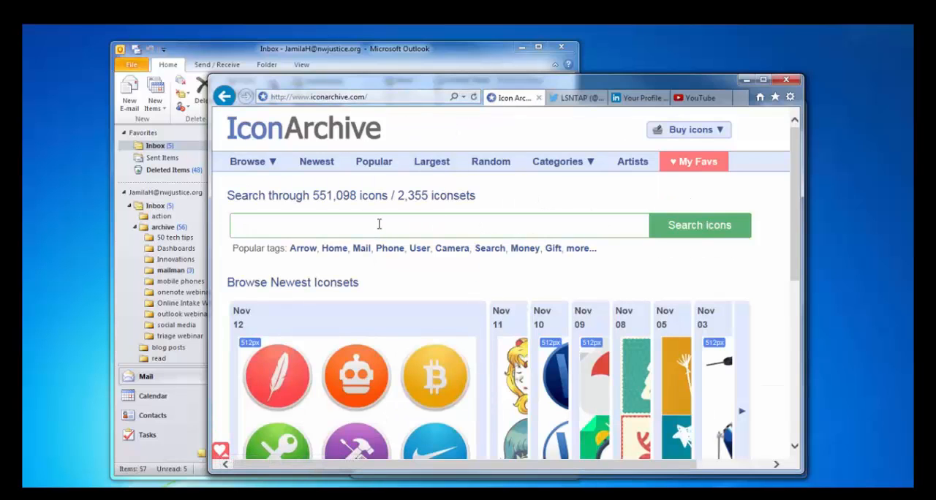
pyautogui.write('youtube ico')
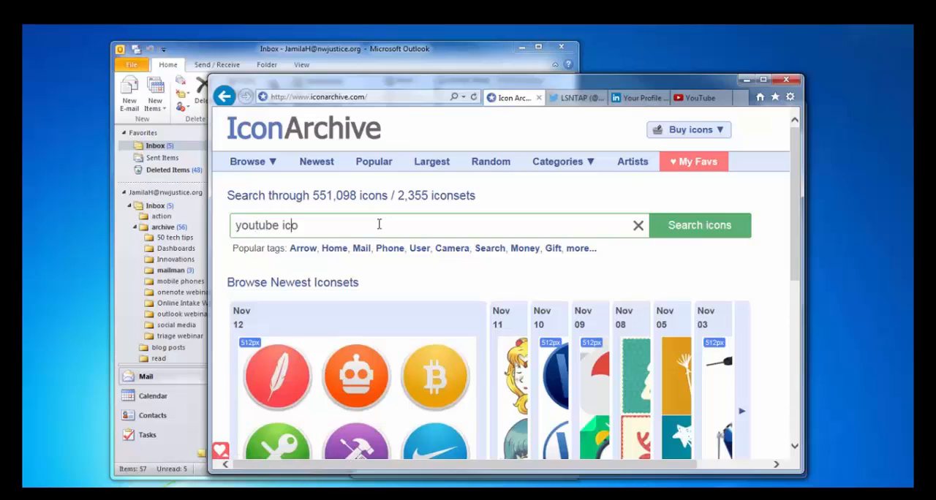
pyautogui.click(699, 225)
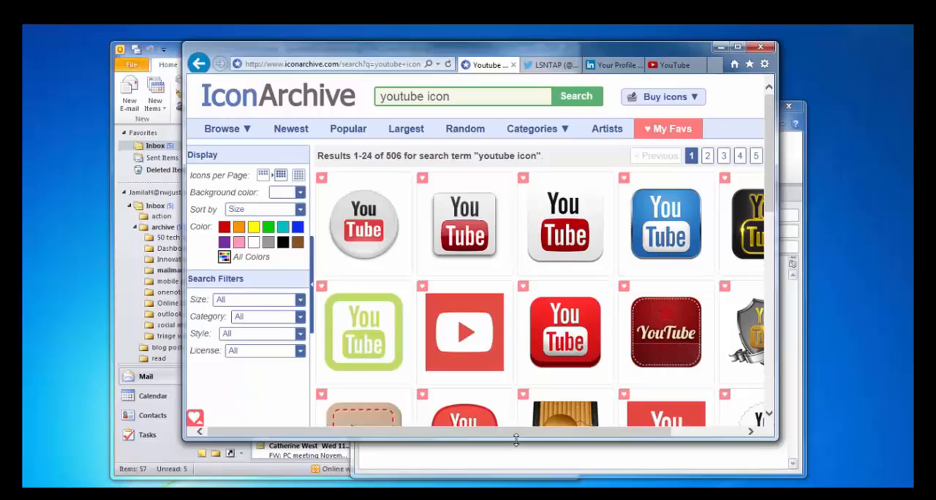
# Scroll the results and advance to page 3 of the listings
pyautogui.scroll(-3)
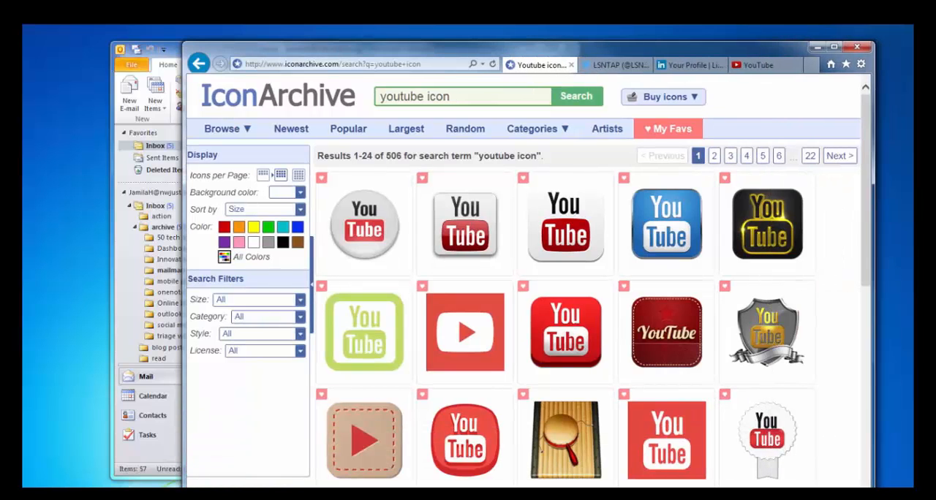
pyautogui.scroll(-3)
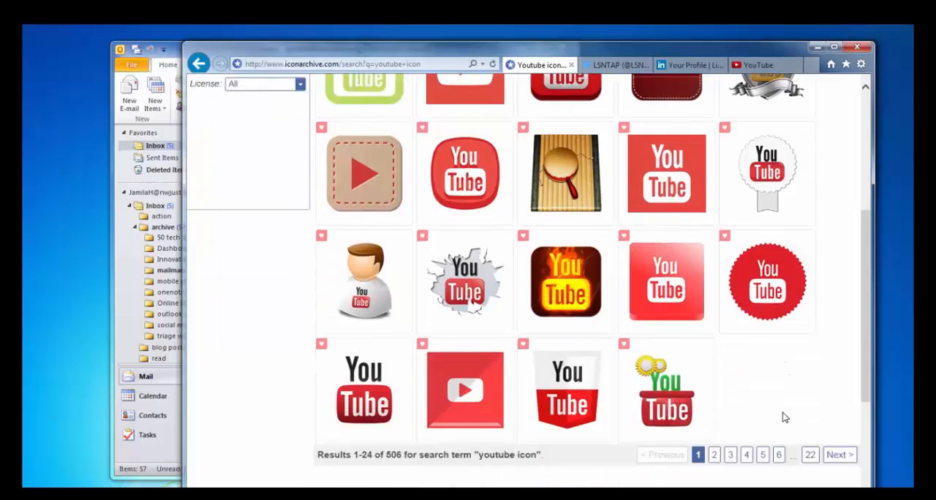
pyautogui.click(714, 325)
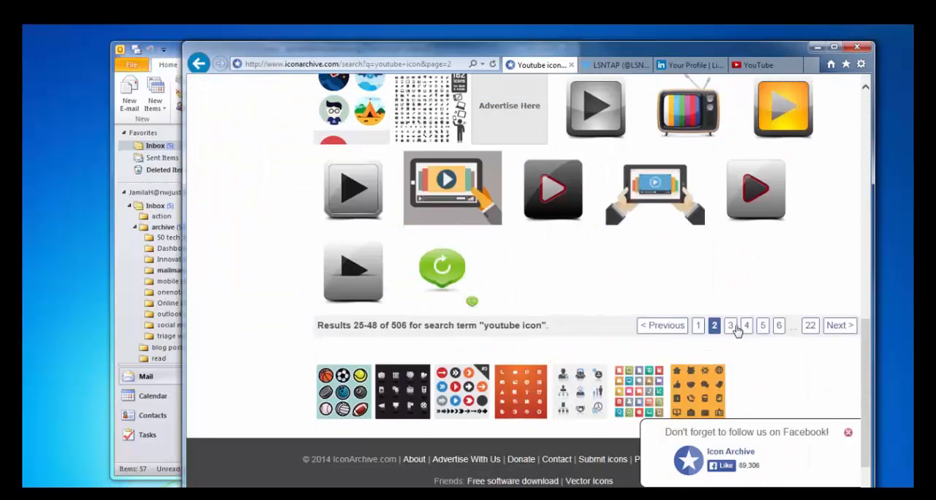
pyautogui.click(731, 326)
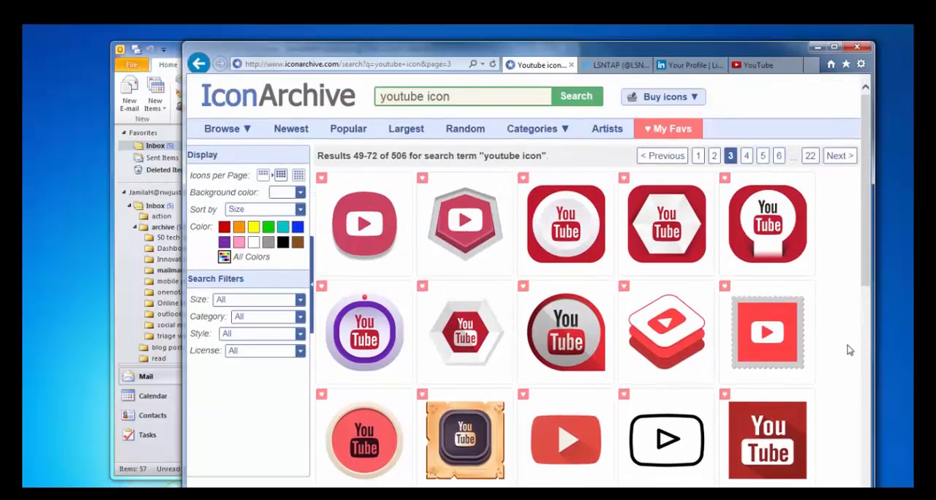
# View the red Social Stamps YouTube icon's page and its download sizes
pyautogui.click(766, 333)
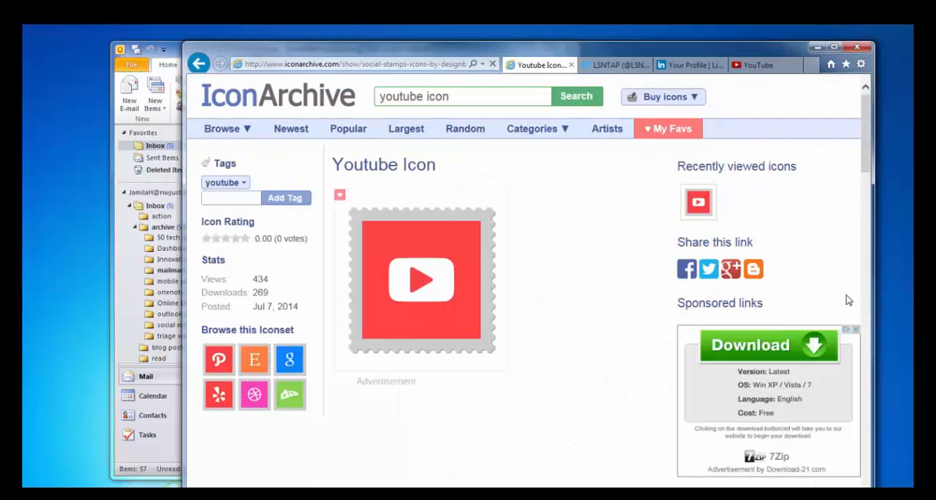
pyautogui.scroll(-3)
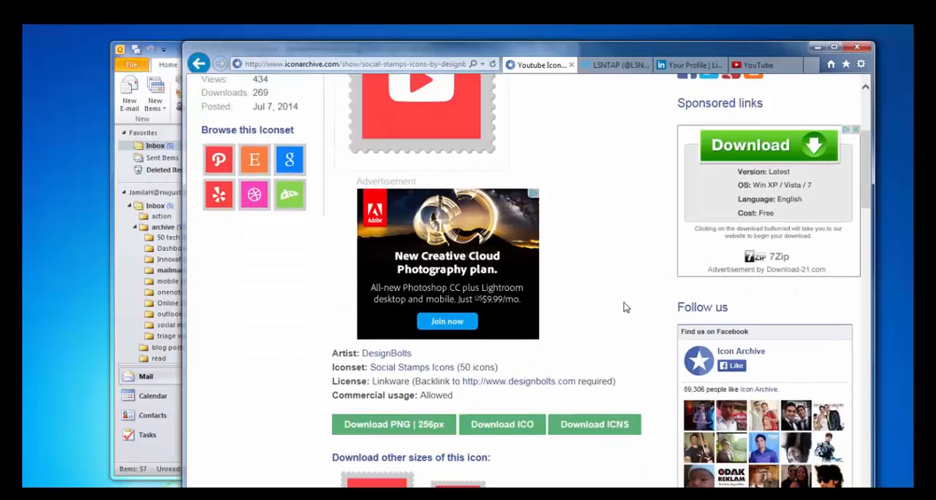
pyautogui.scroll(-3)
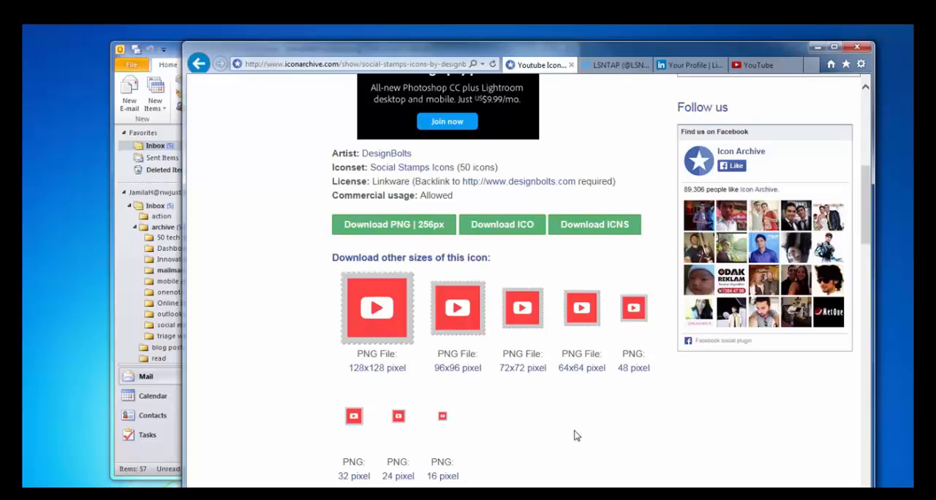
pyautogui.moveTo(596, 429)
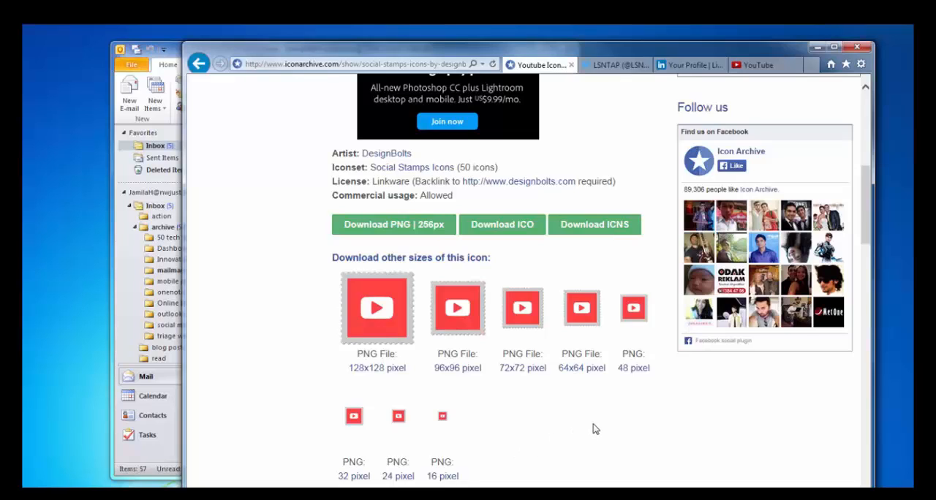
pyautogui.moveTo(593, 431)
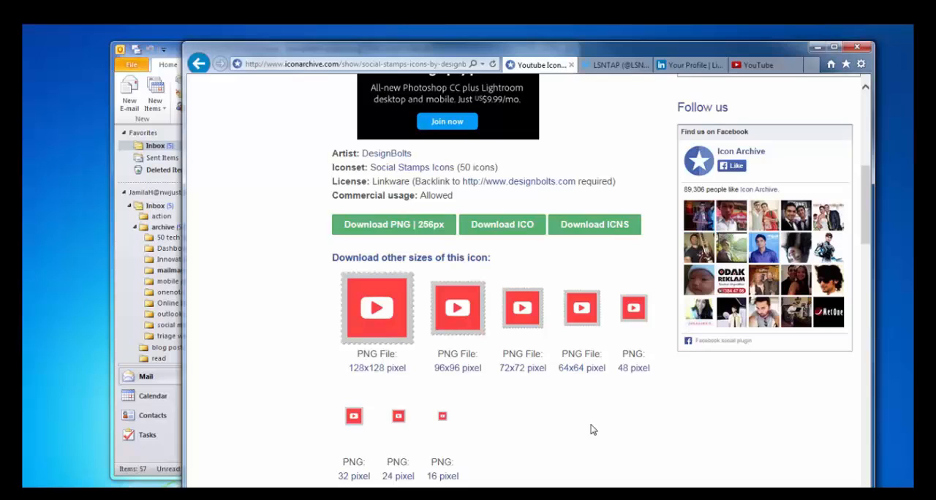
pyautogui.scroll(-3)
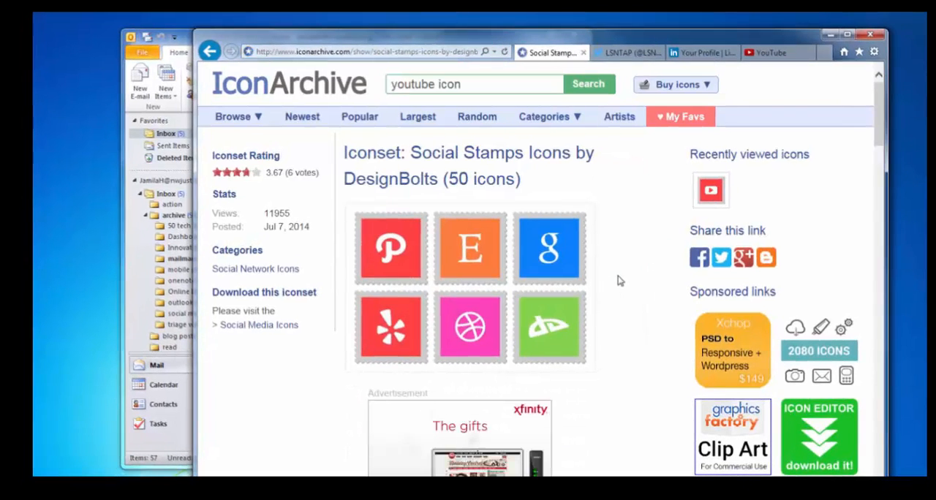
# Save the email stamp icon from the Social Stamps set to the desktop
pyautogui.scroll(-3)
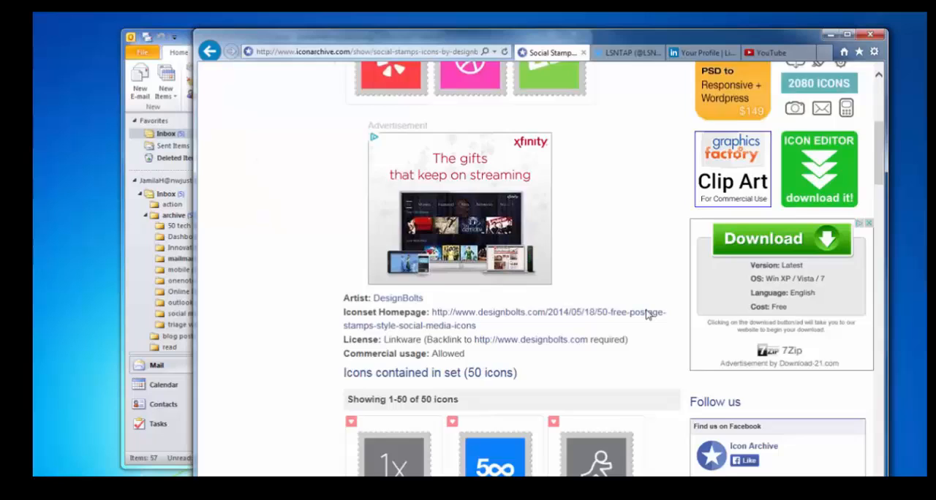
pyautogui.scroll(-3)
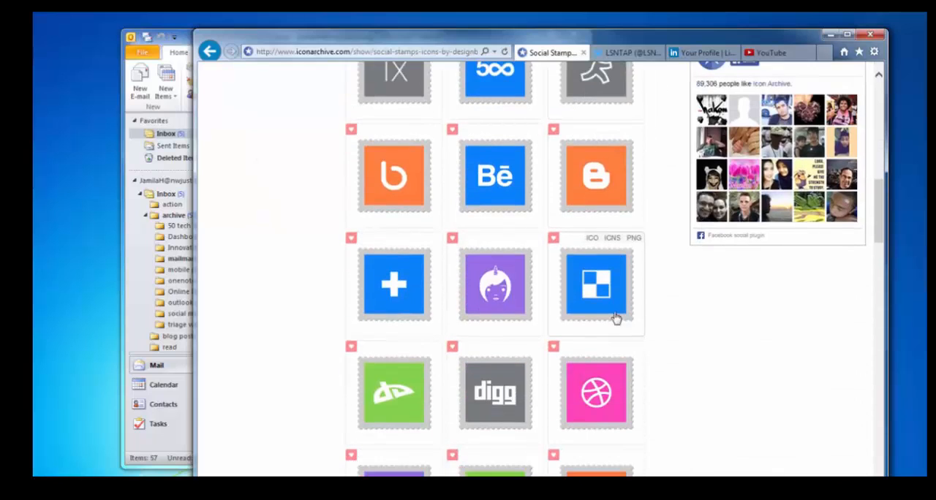
pyautogui.moveTo(749, 355)
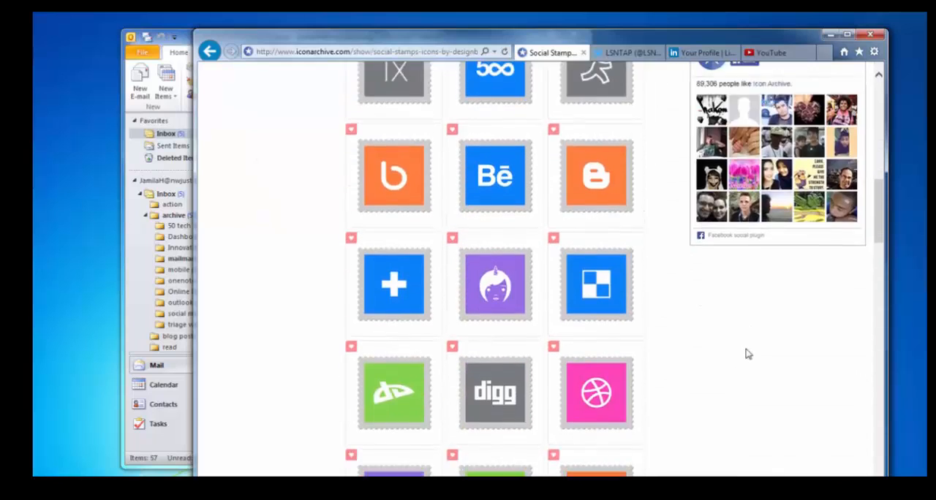
pyautogui.scroll(-3)
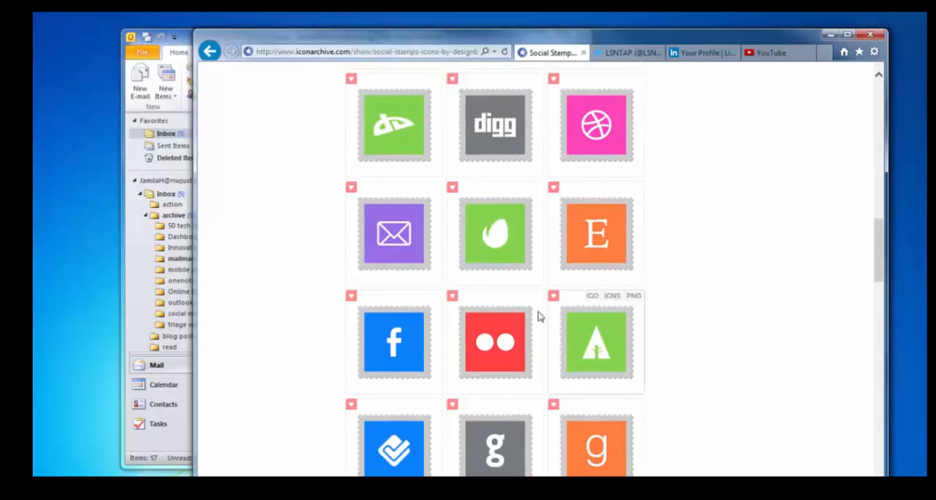
pyautogui.scroll(-3)
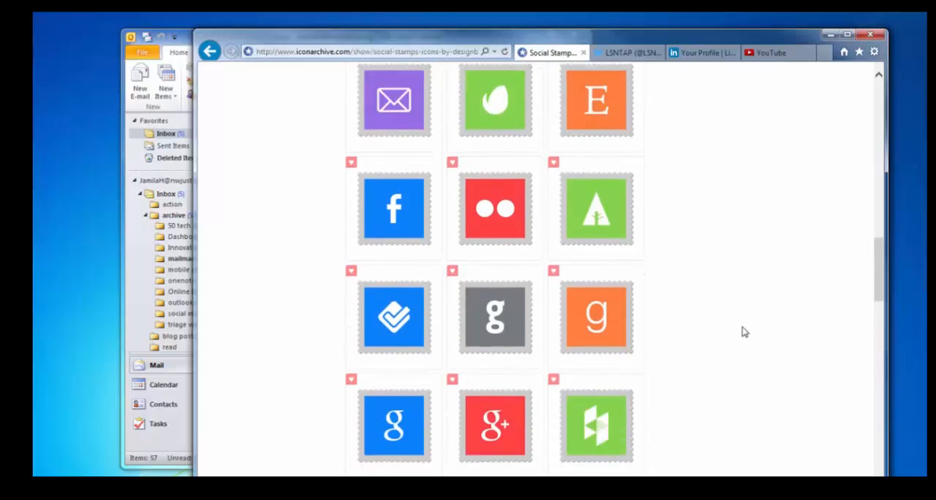
pyautogui.scroll(-3)
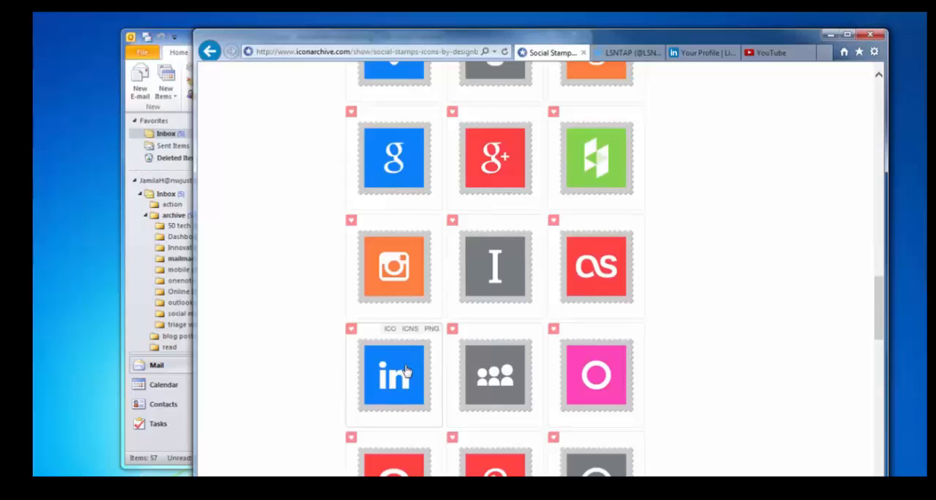
pyautogui.scroll(-3)
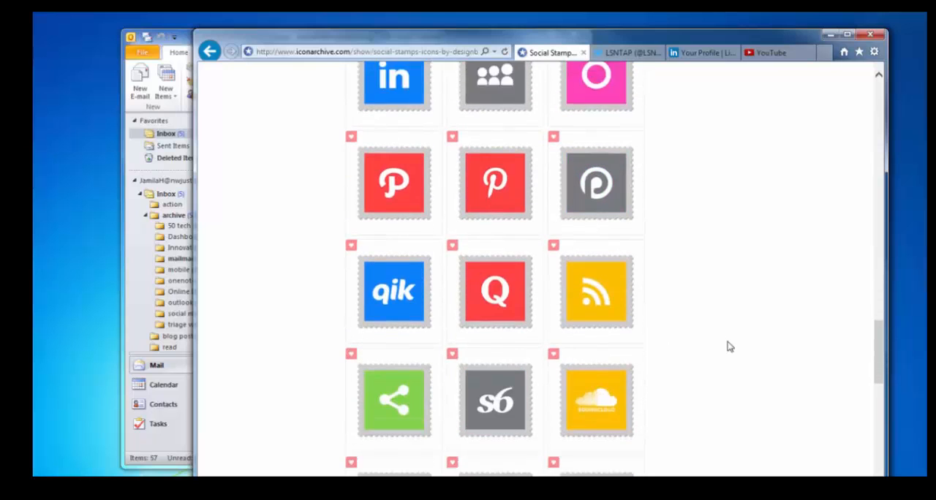
pyautogui.scroll(-3)
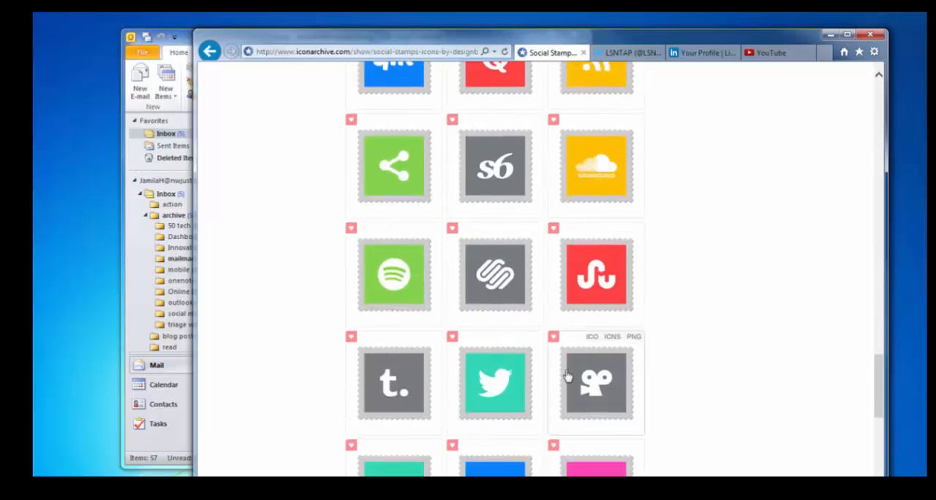
pyautogui.rightClick(394, 234)
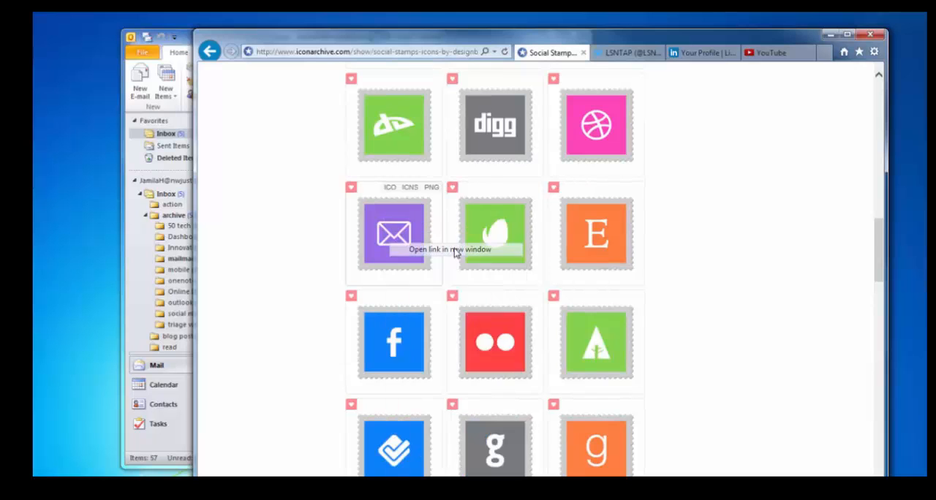
pyautogui.click(393, 234)
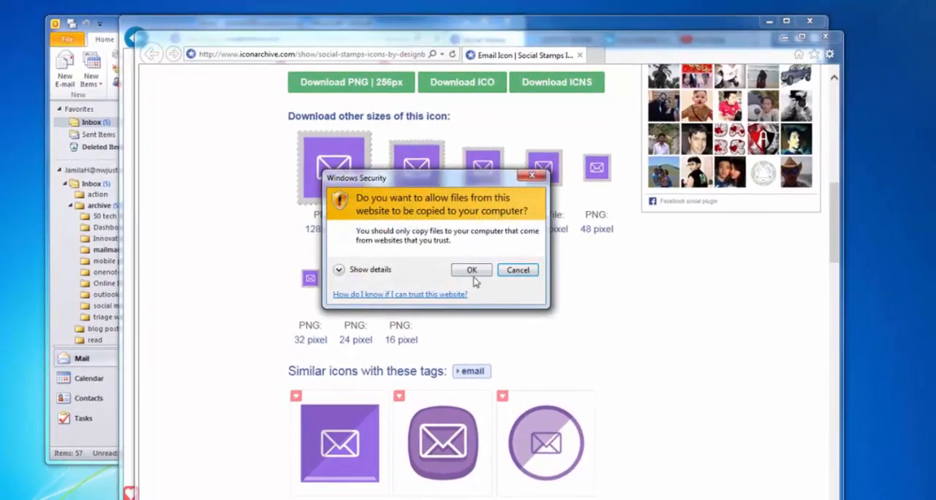
pyautogui.click(472, 270)
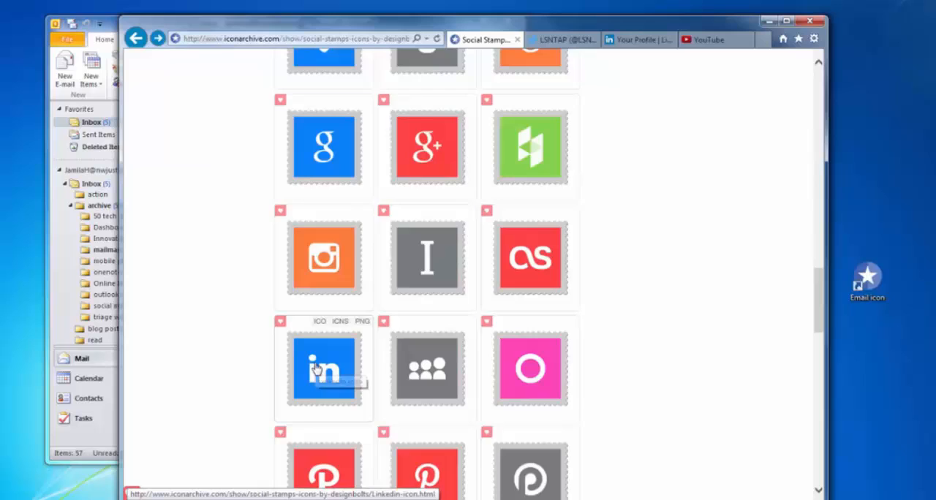
# Open the LinkedIn stamp icon's page, then return to the iconset overview
pyautogui.rightClick(323, 368)
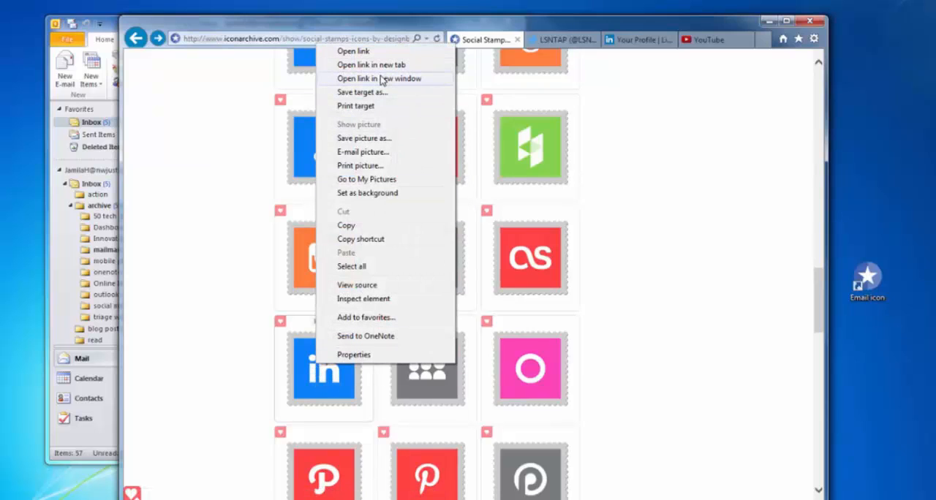
pyautogui.click(371, 65)
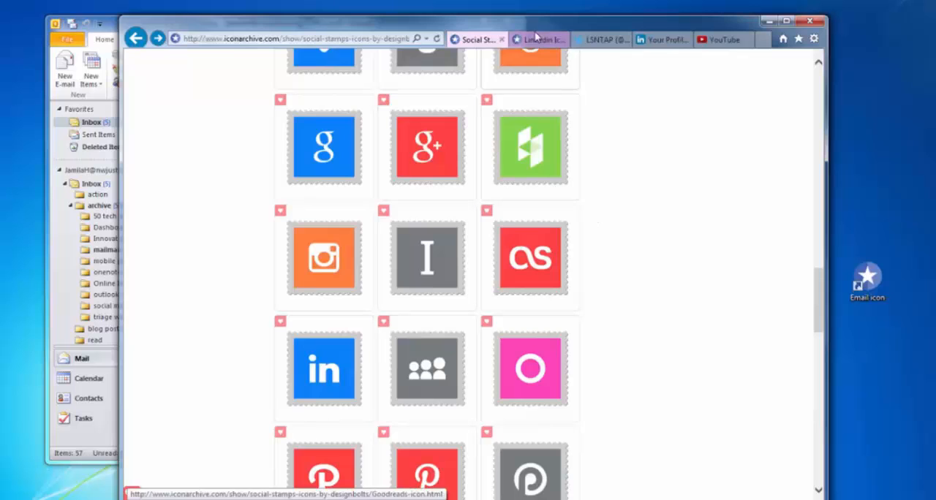
pyautogui.click(323, 369)
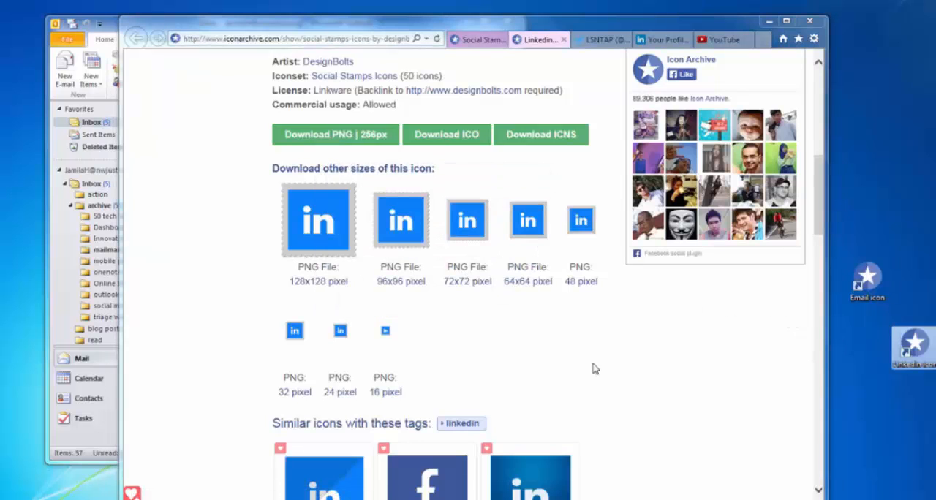
pyautogui.click(600, 39)
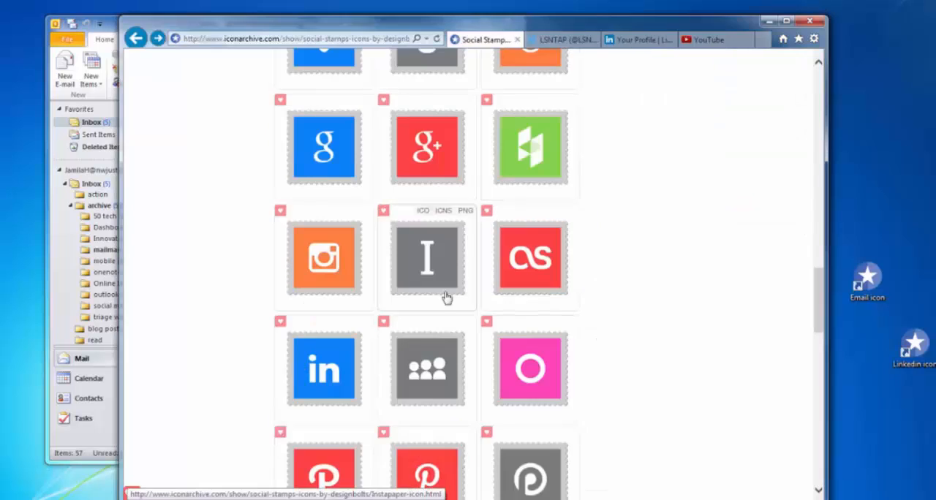
pyautogui.scroll(-3)
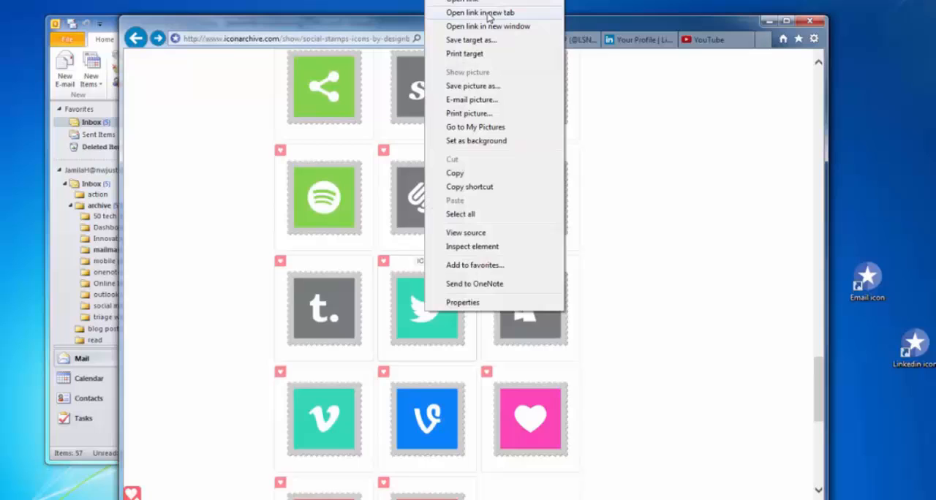
# Save the Twitter stamp icon to the desktop
pyautogui.click(481, 13)
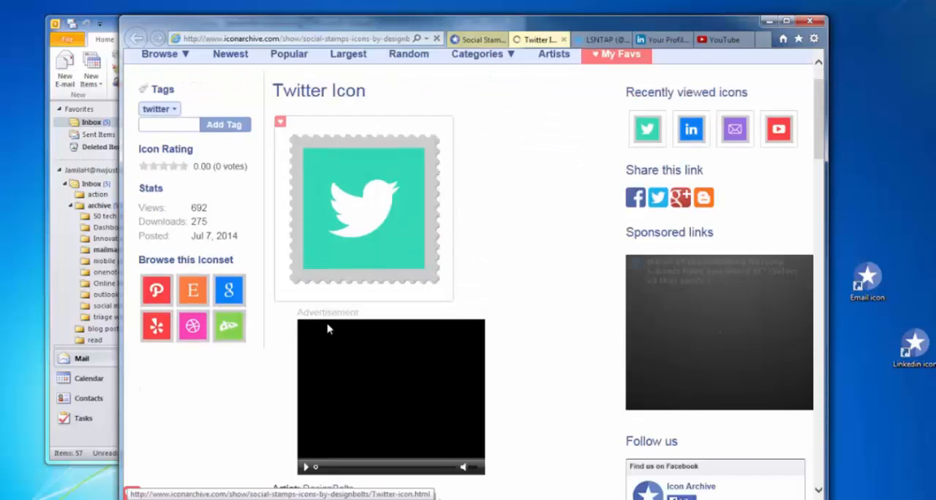
pyautogui.scroll(-3)
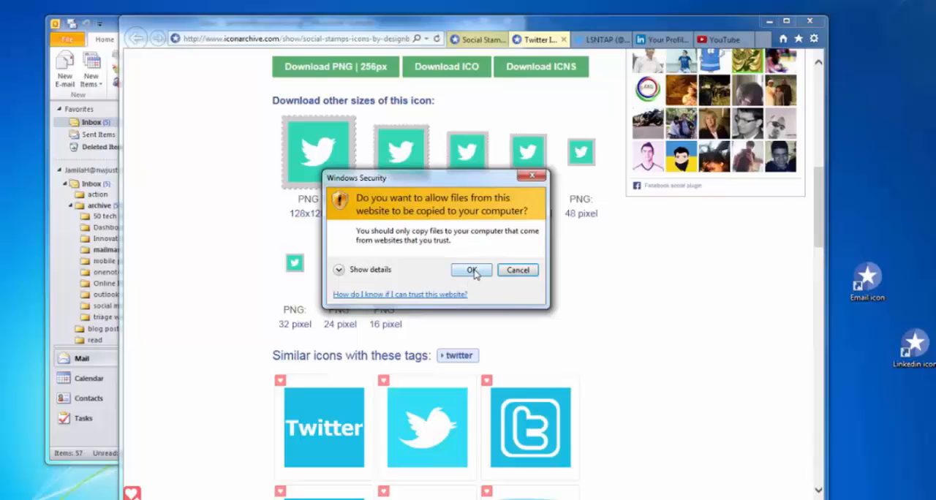
pyautogui.click(471, 270)
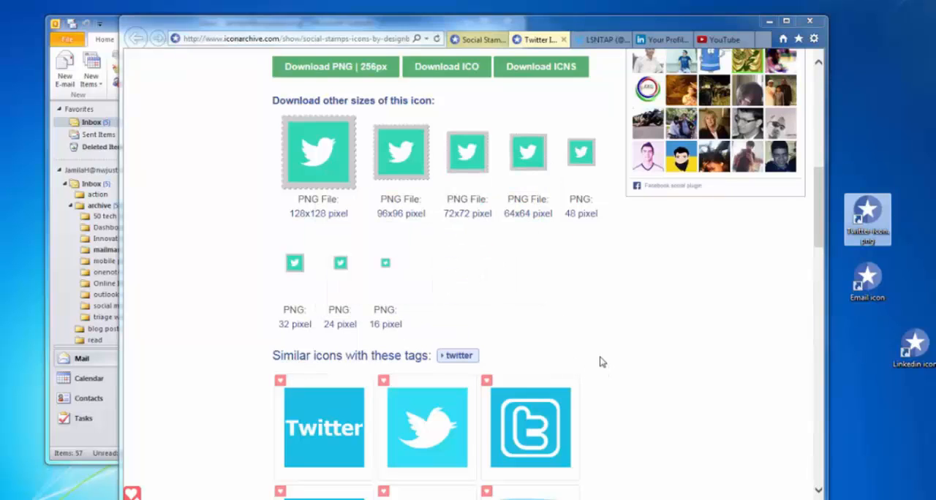
# Save the 32-pixel YouTube stamp icon to the desktop
pyautogui.scroll(-3)
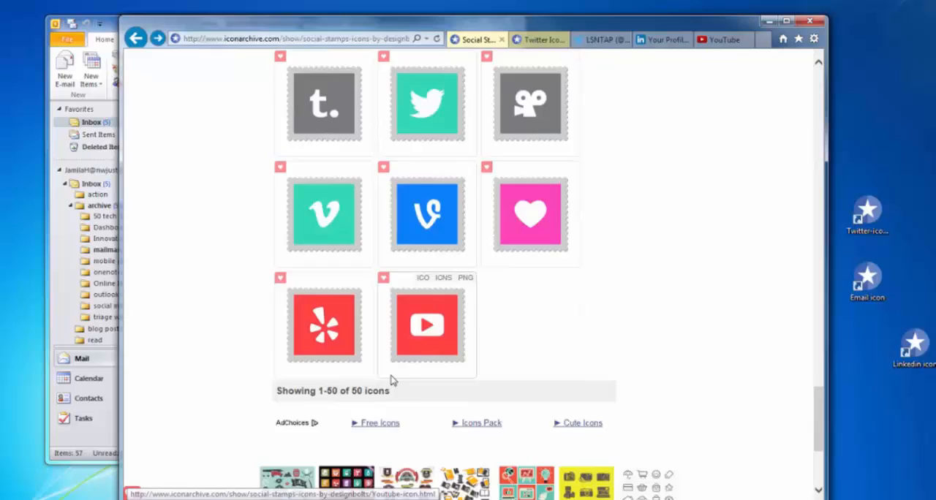
pyautogui.rightClick(426, 324)
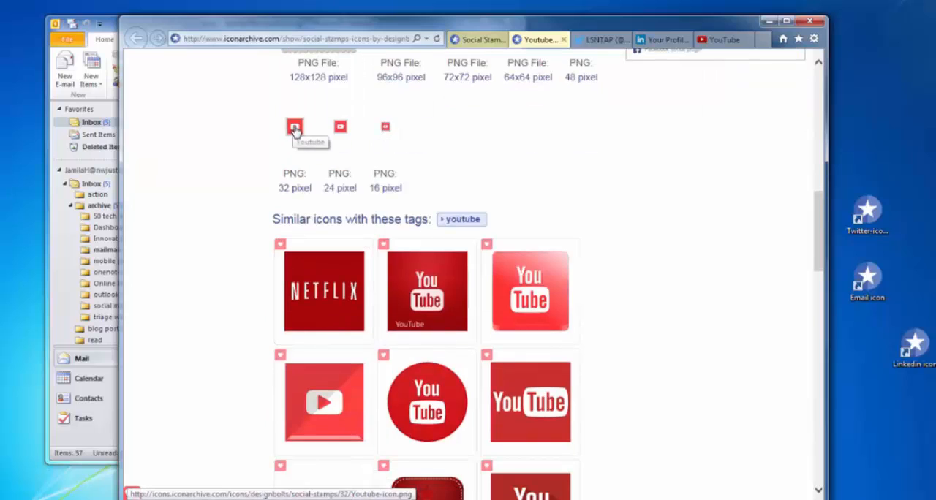
pyautogui.click(295, 127)
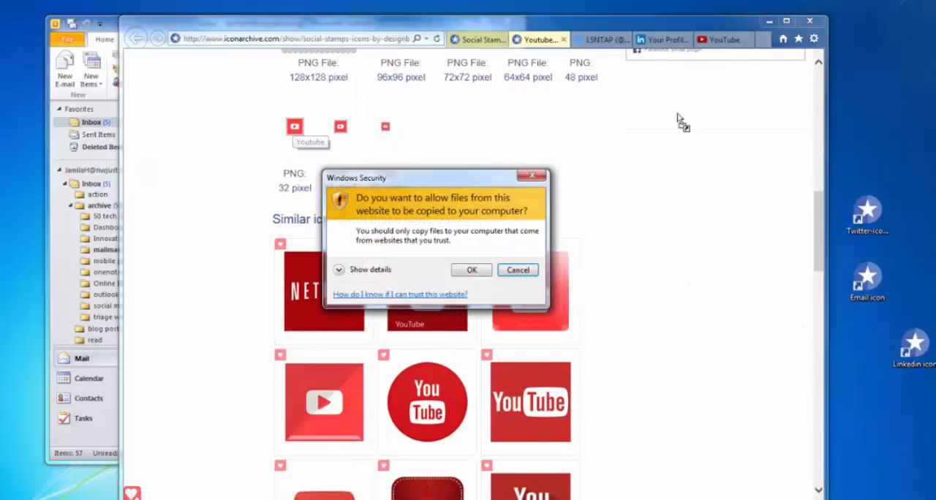
pyautogui.click(471, 270)
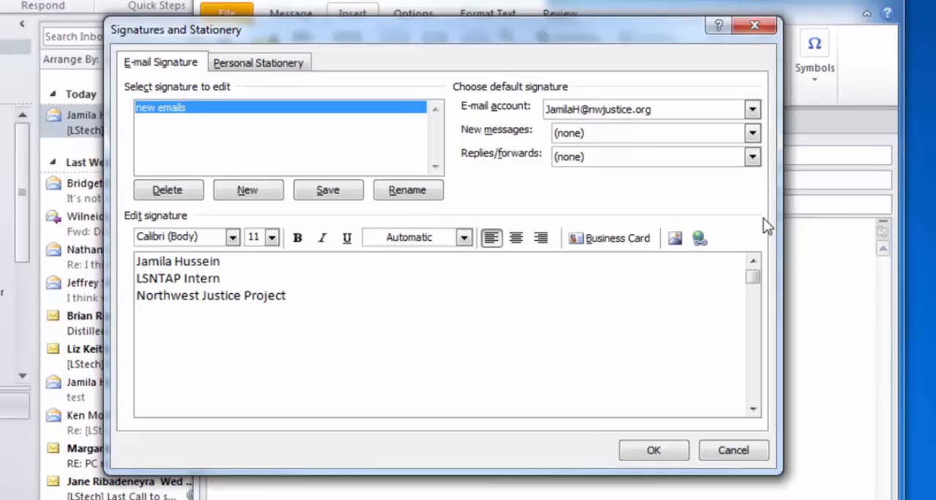
# Insert the Email, LinkedIn, Twitter and YouTube icon images into the 'new emails' signature
pyautogui.click(674, 238)
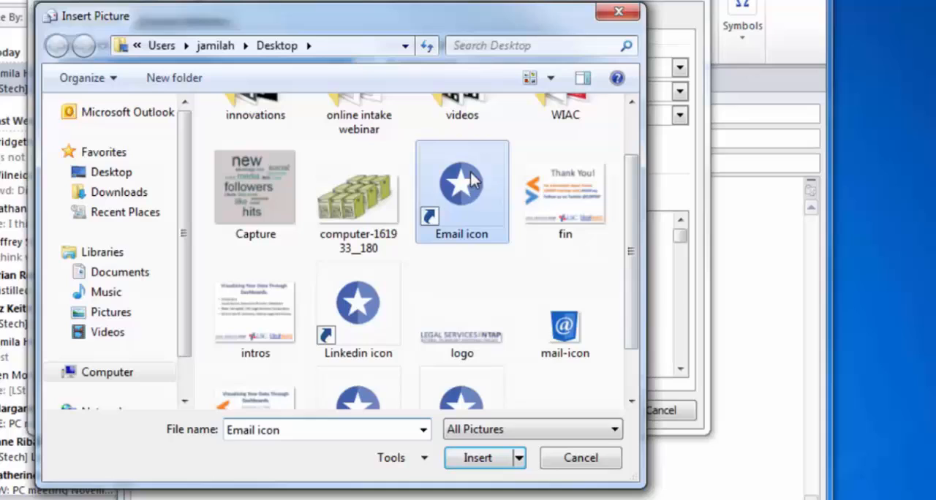
pyautogui.click(357, 302)
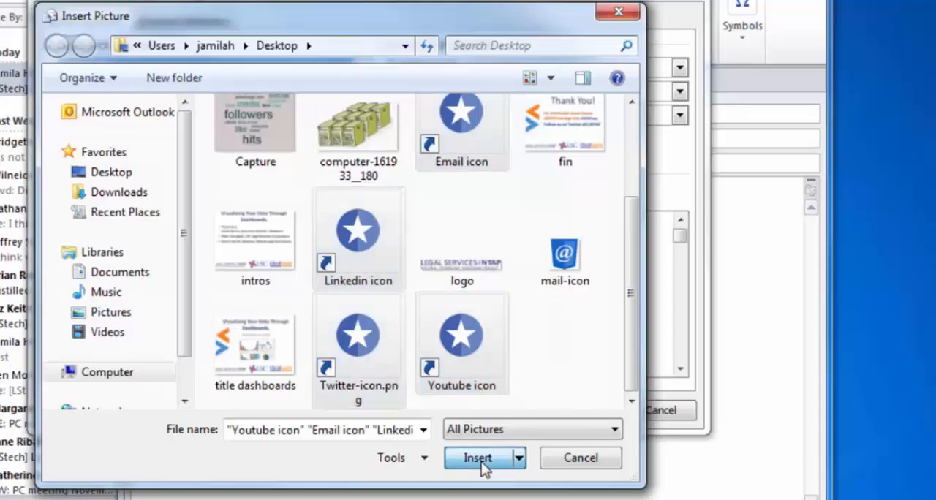
pyautogui.click(476, 458)
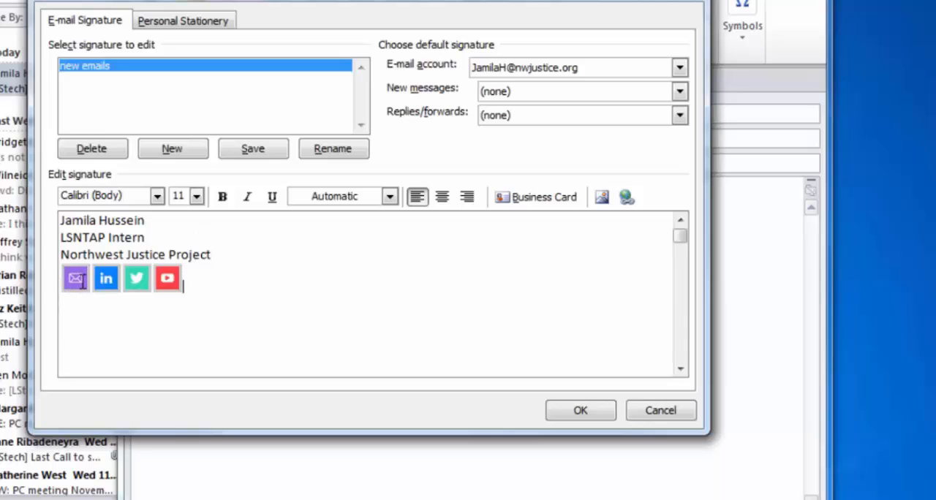
# Hyperlink the email icon to a mailto address for jamilah
pyautogui.click(76, 278)
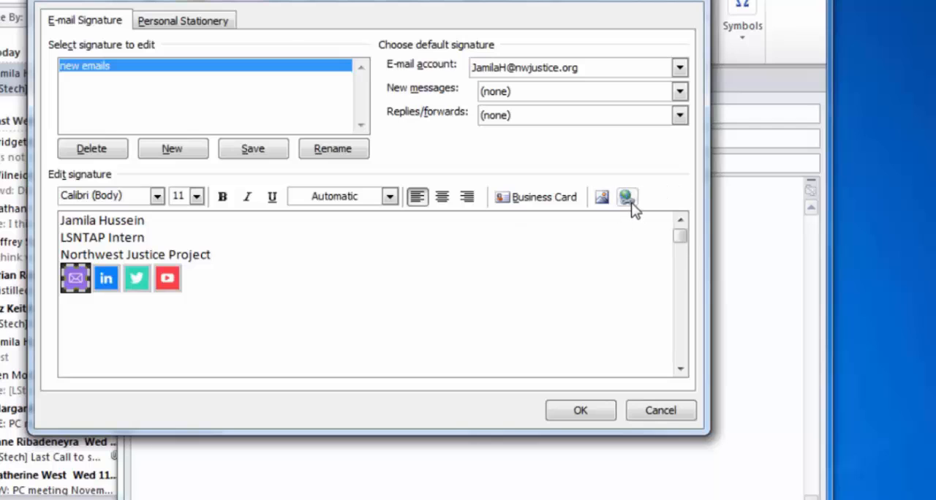
pyautogui.click(627, 197)
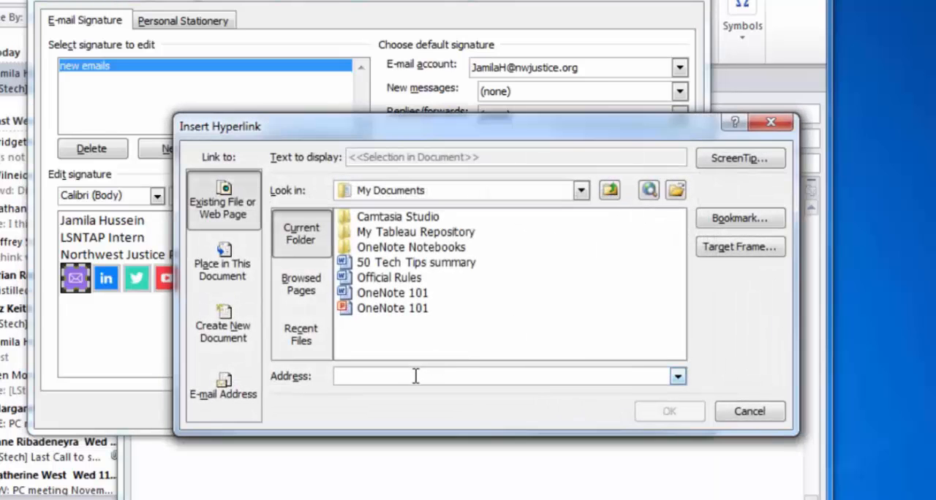
pyautogui.write('jamilah')
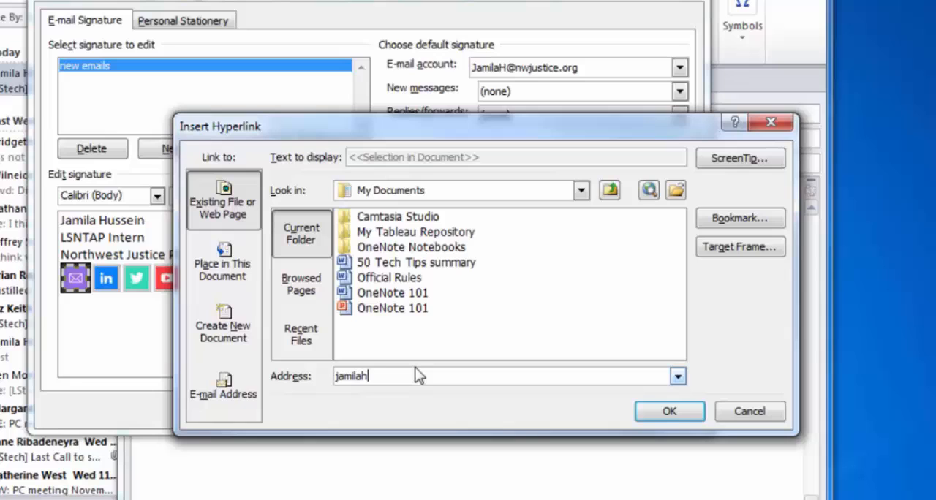
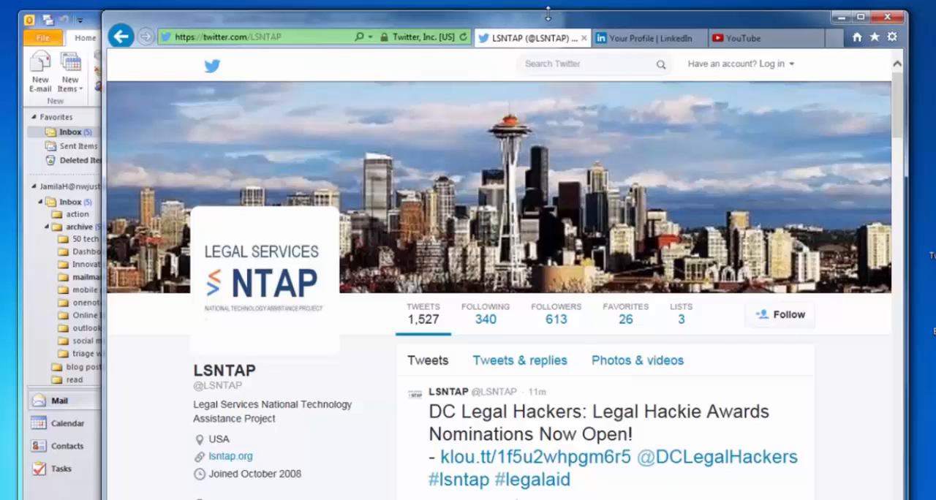
# Link the Twitter and LinkedIn icons to their profile page addresses
pyautogui.click(241, 37)
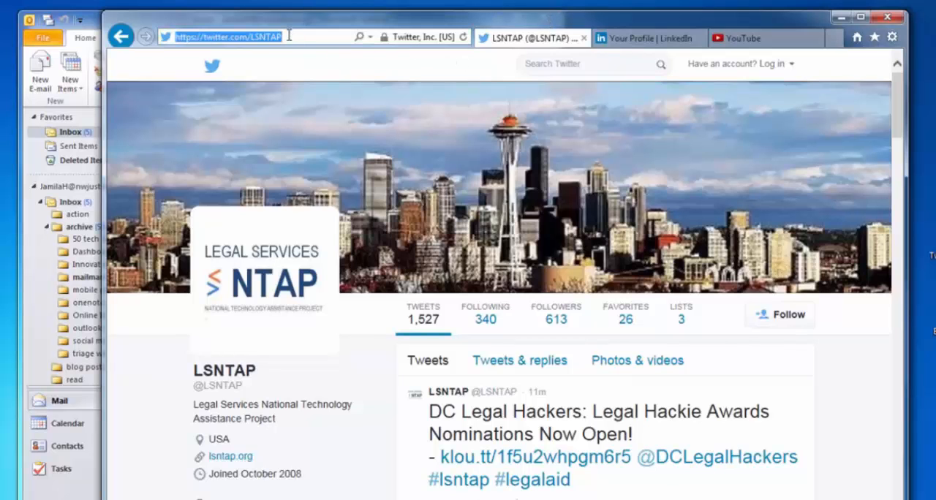
pyautogui.moveTo(703, 31)
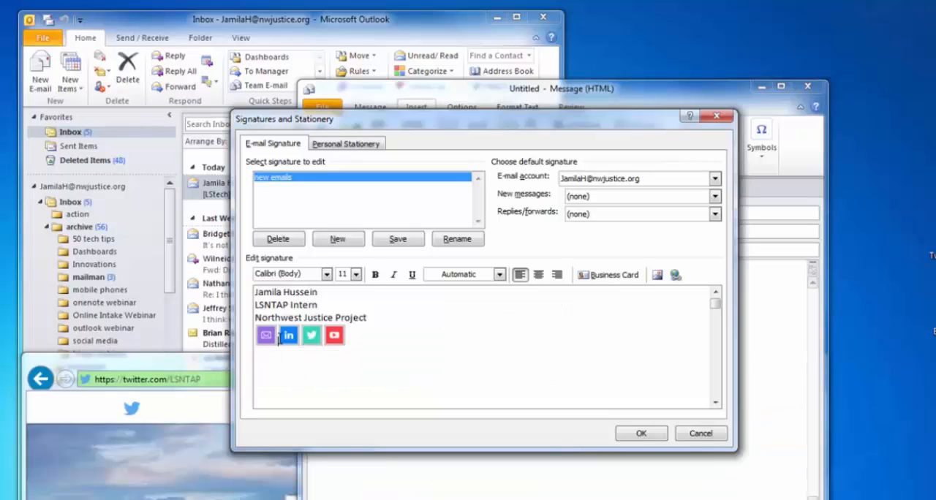
pyautogui.click(312, 335)
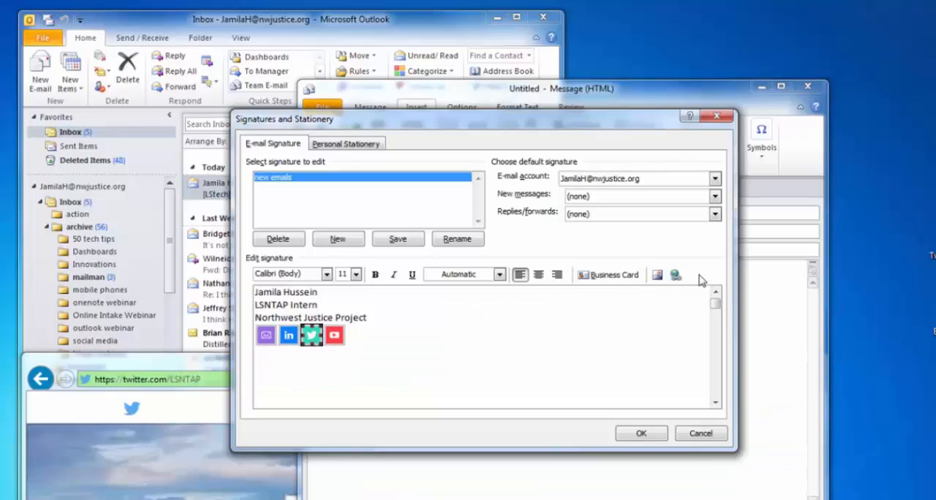
pyautogui.click(674, 274)
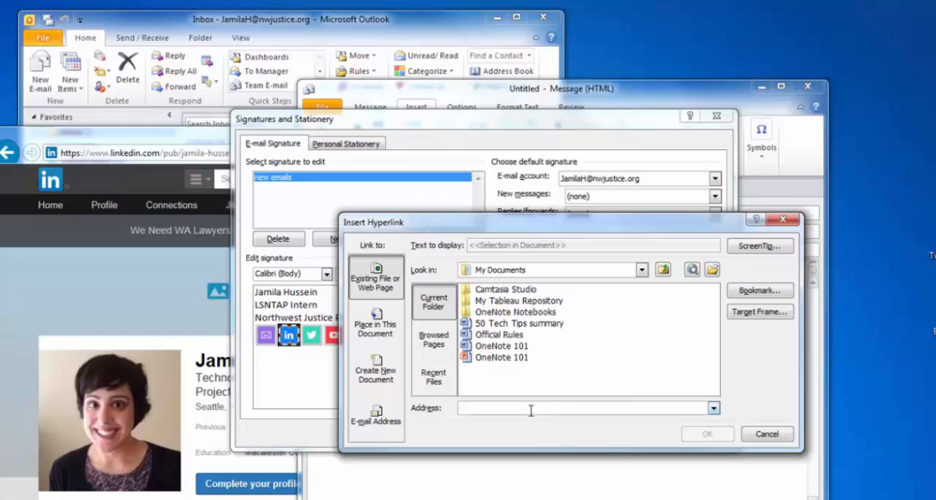
pyautogui.click(766, 434)
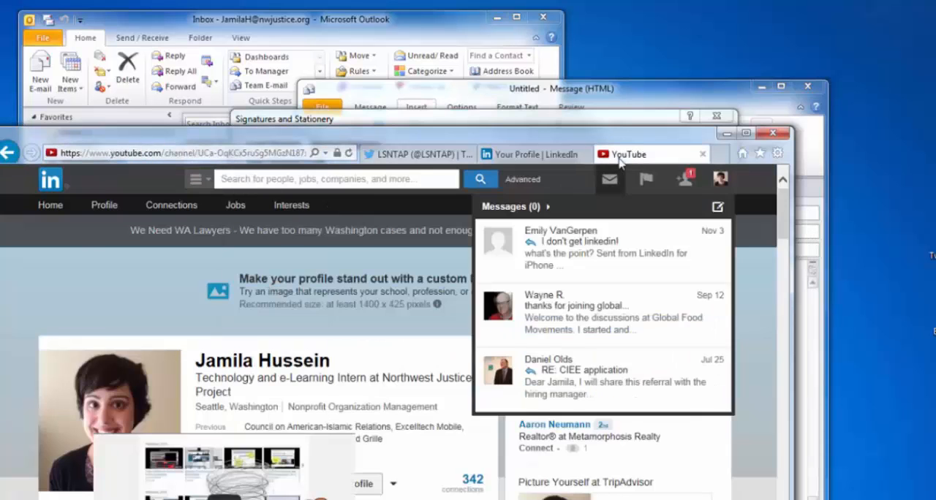
# Link the YouTube icon to the YouTube channel page
pyautogui.click(628, 153)
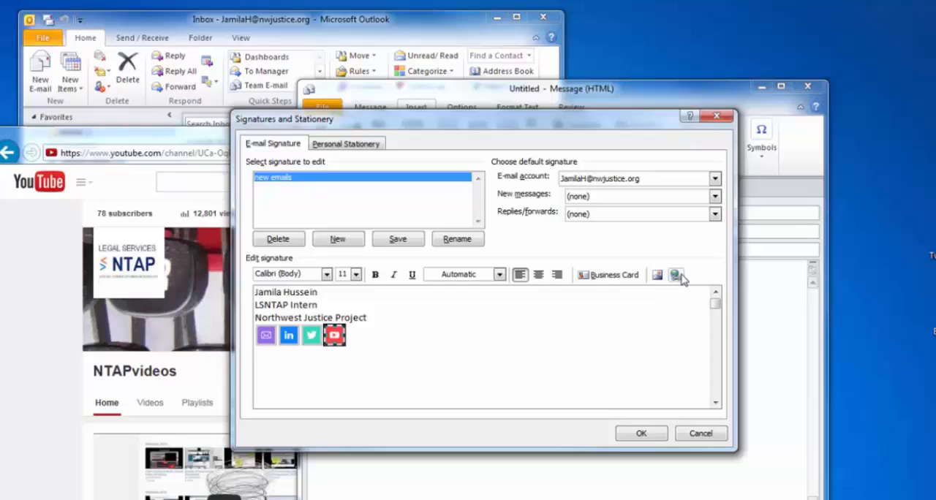
pyautogui.click(675, 275)
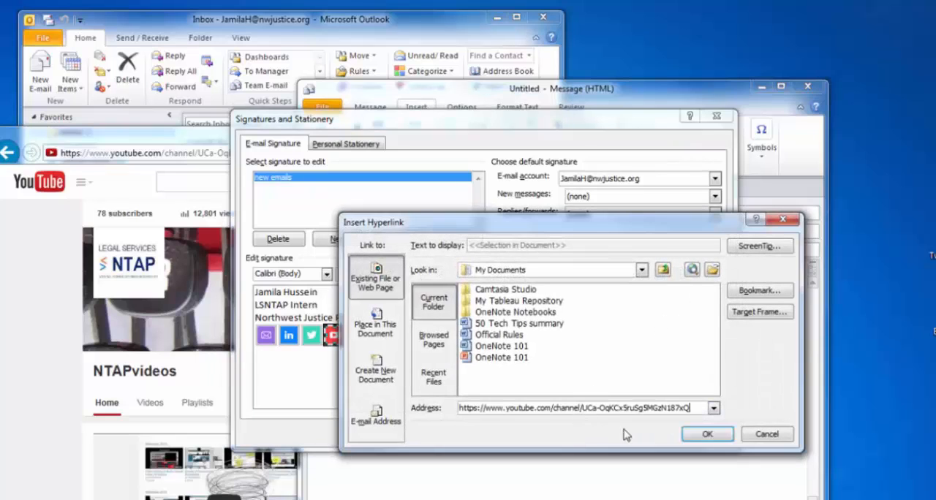
pyautogui.click(707, 434)
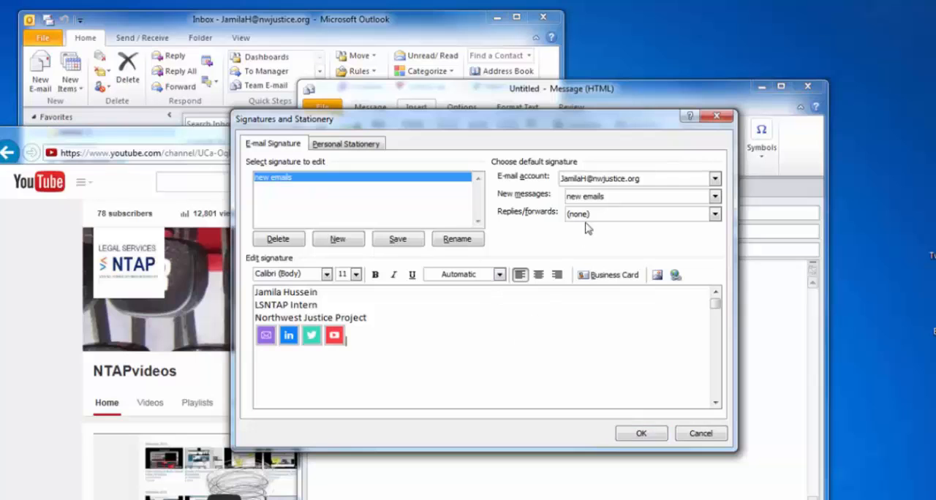
# Create a new signature named 'reply', leaving replies without a signature for now
pyautogui.click(715, 213)
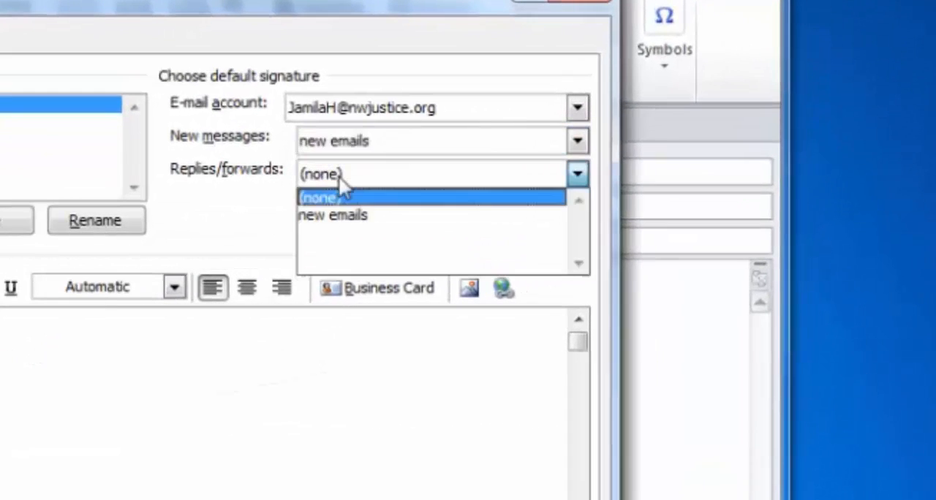
pyautogui.click(319, 198)
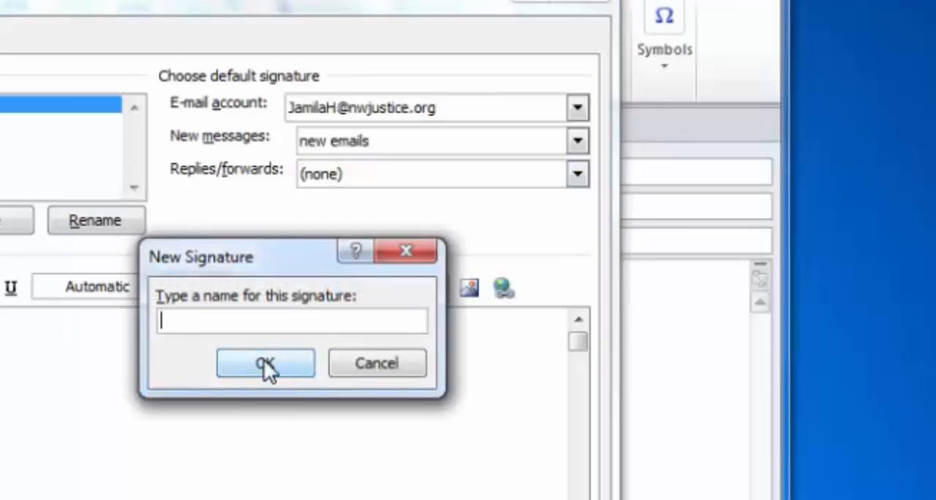
pyautogui.click(265, 363)
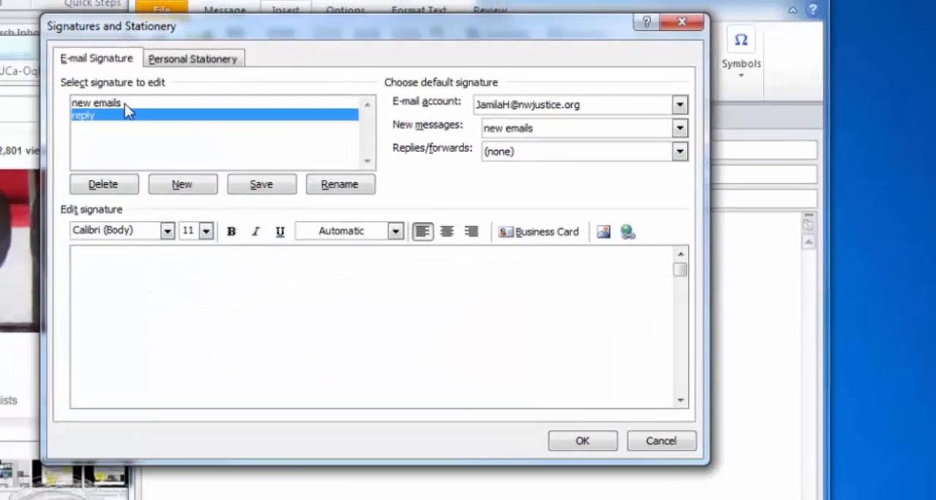
# Copy the name, title and organization text into 'reply' and save the signature settings
pyautogui.click(96, 102)
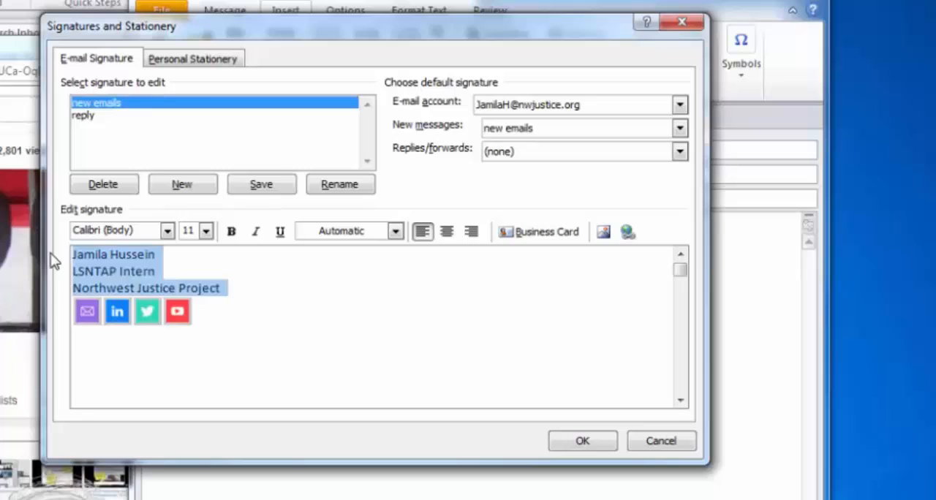
pyautogui.click(83, 115)
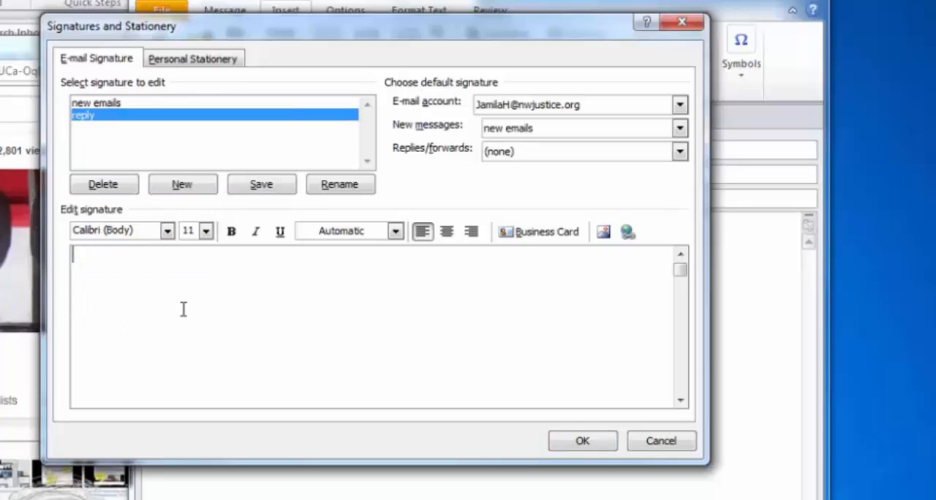
pyautogui.click(679, 151)
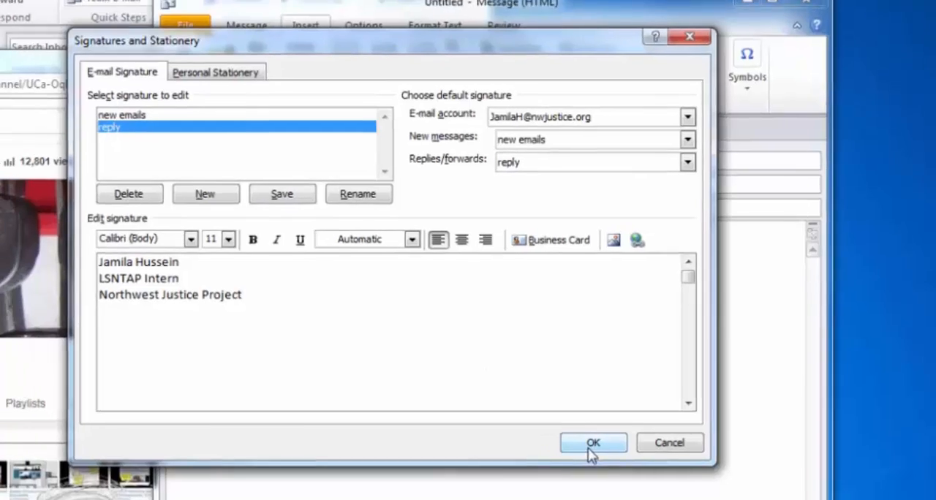
pyautogui.click(593, 443)
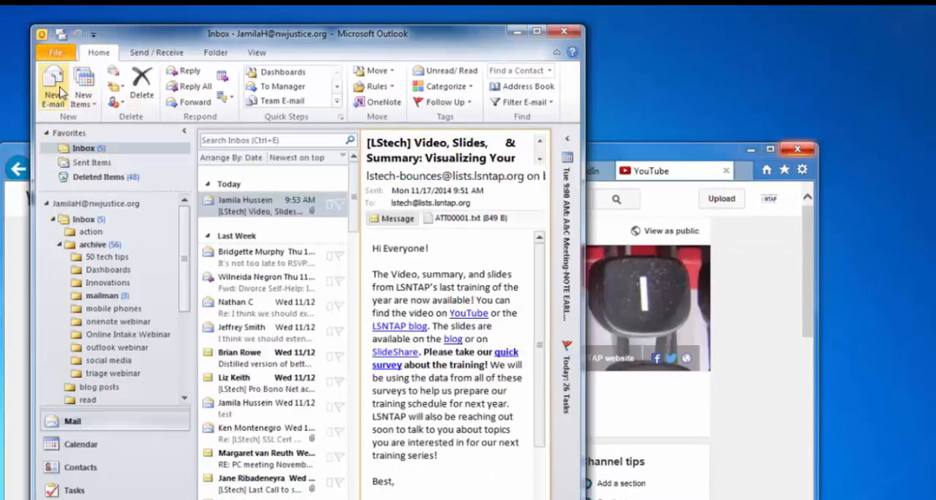
pyautogui.click(53, 86)
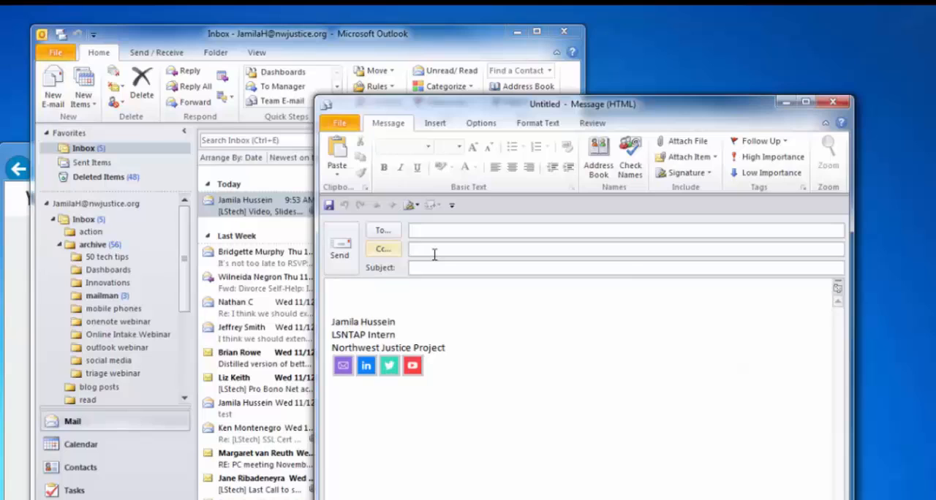
pyautogui.write('Jamila Hussein')
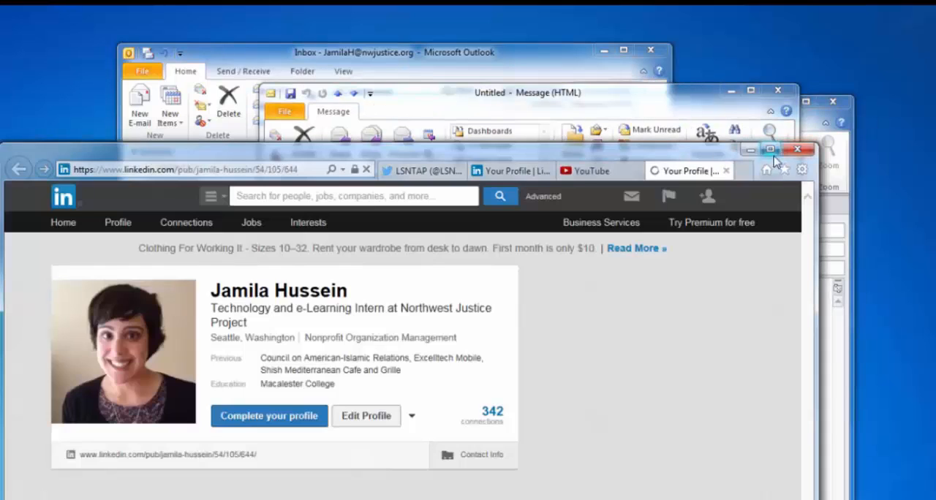
pyautogui.click(798, 149)
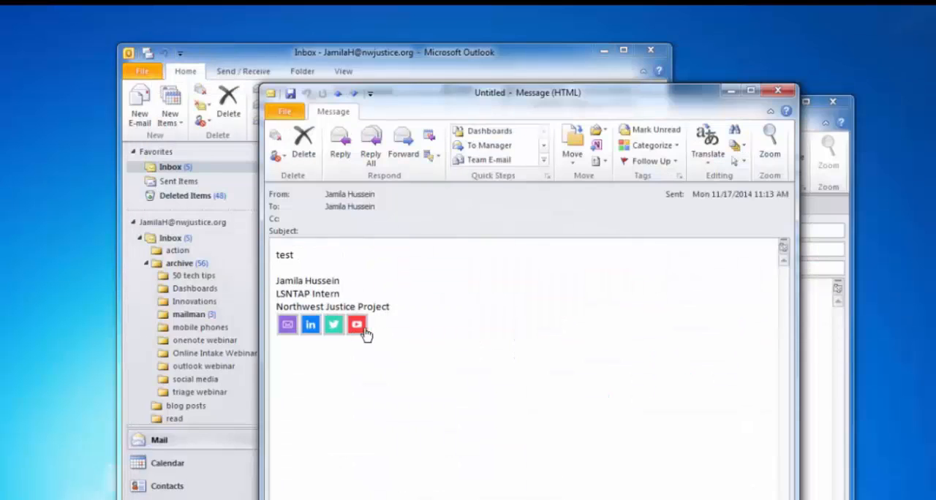
pyautogui.click(356, 325)
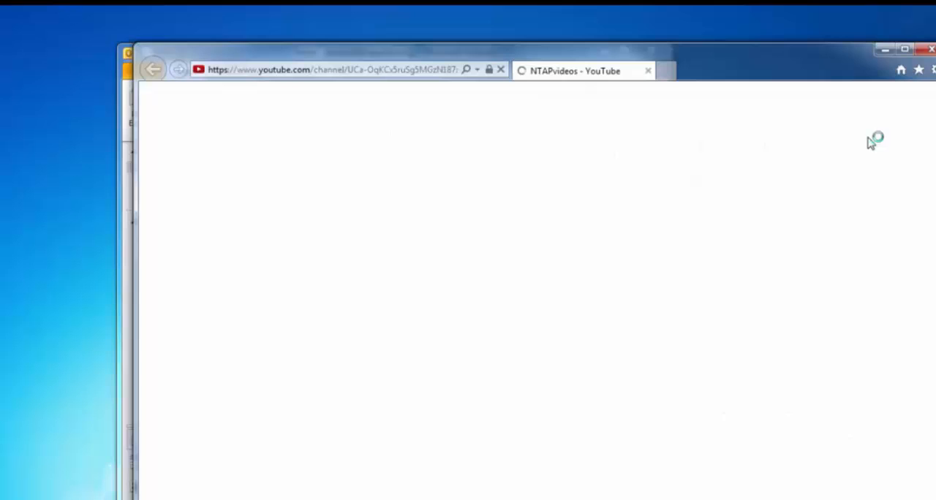